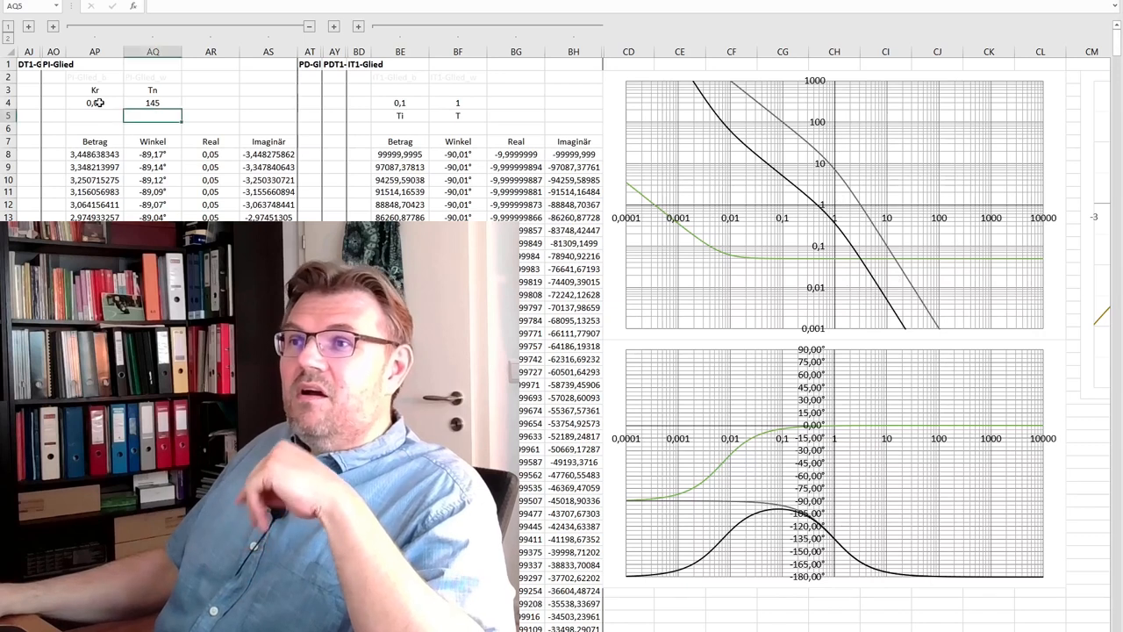
Change the PI controller's reset time Tn from 145 to 50 in cell AQ4
click(95, 102)
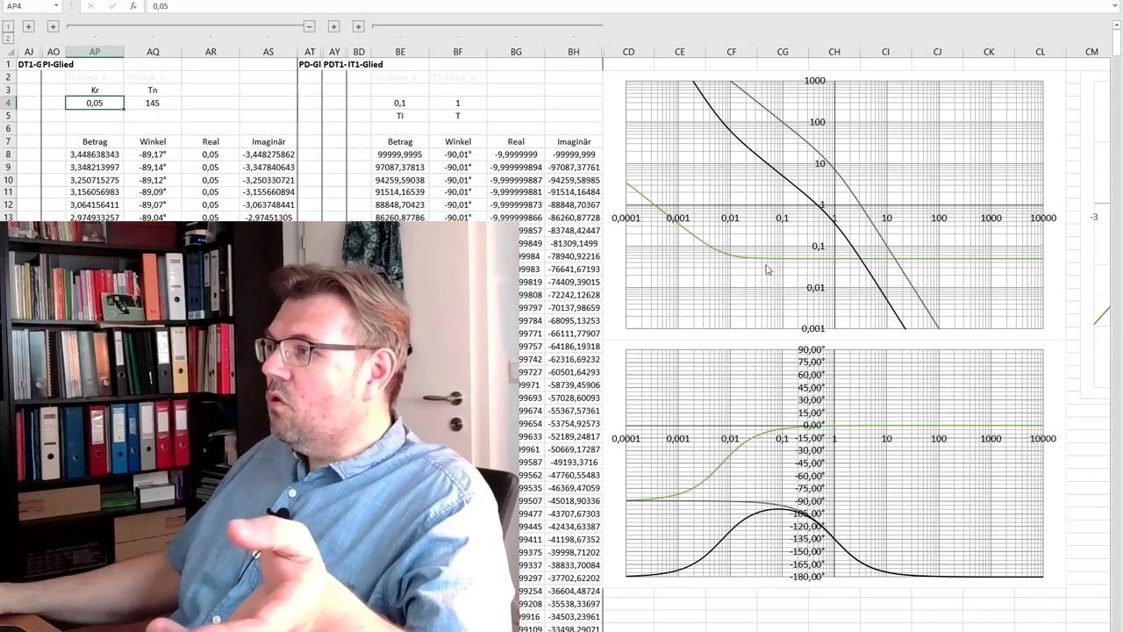
mouse_move(736, 265)
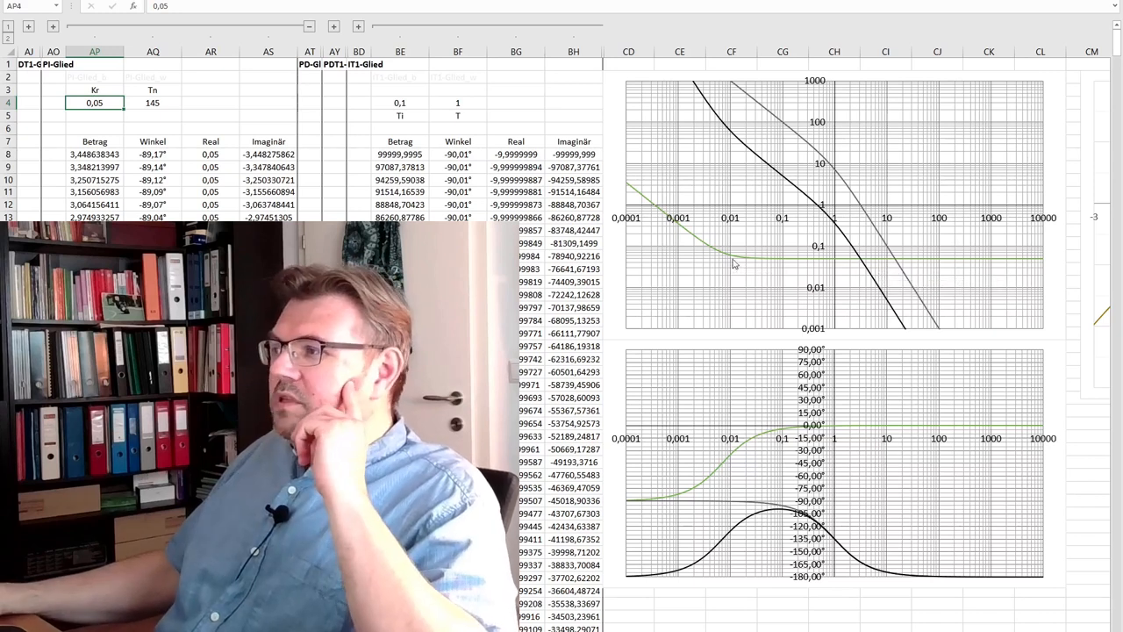
mouse_move(735, 265)
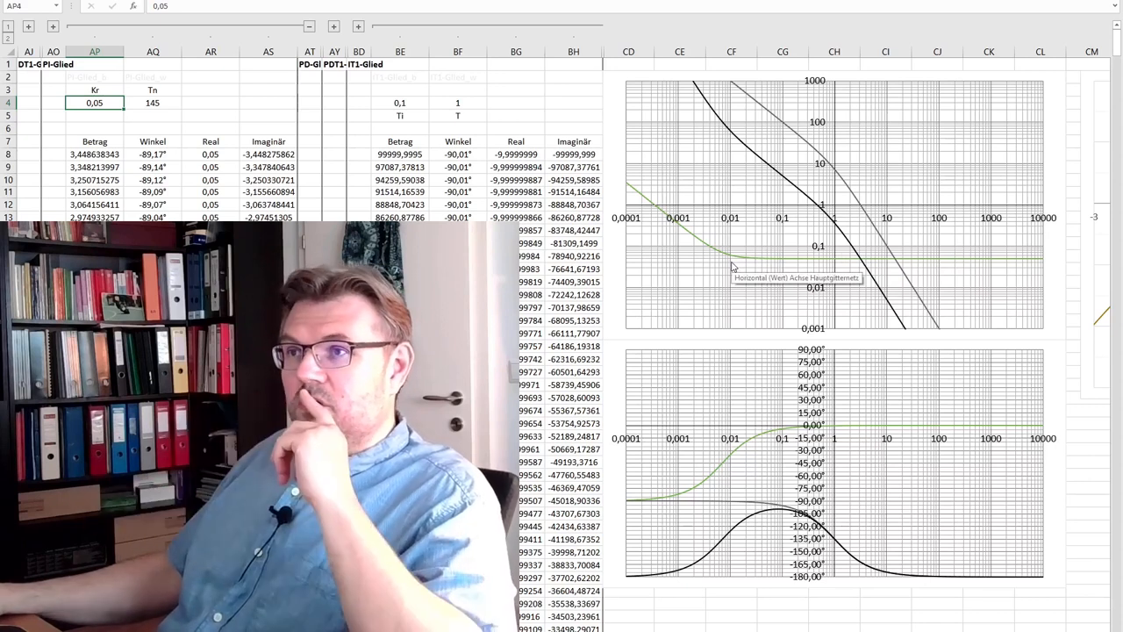
click(151, 102)
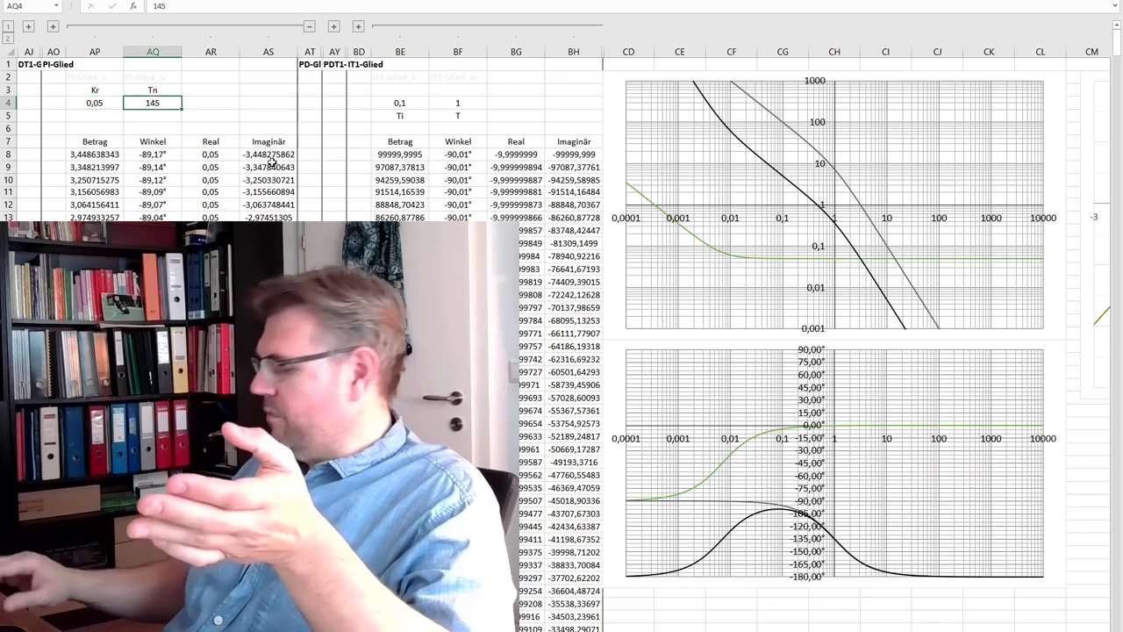
text(50)
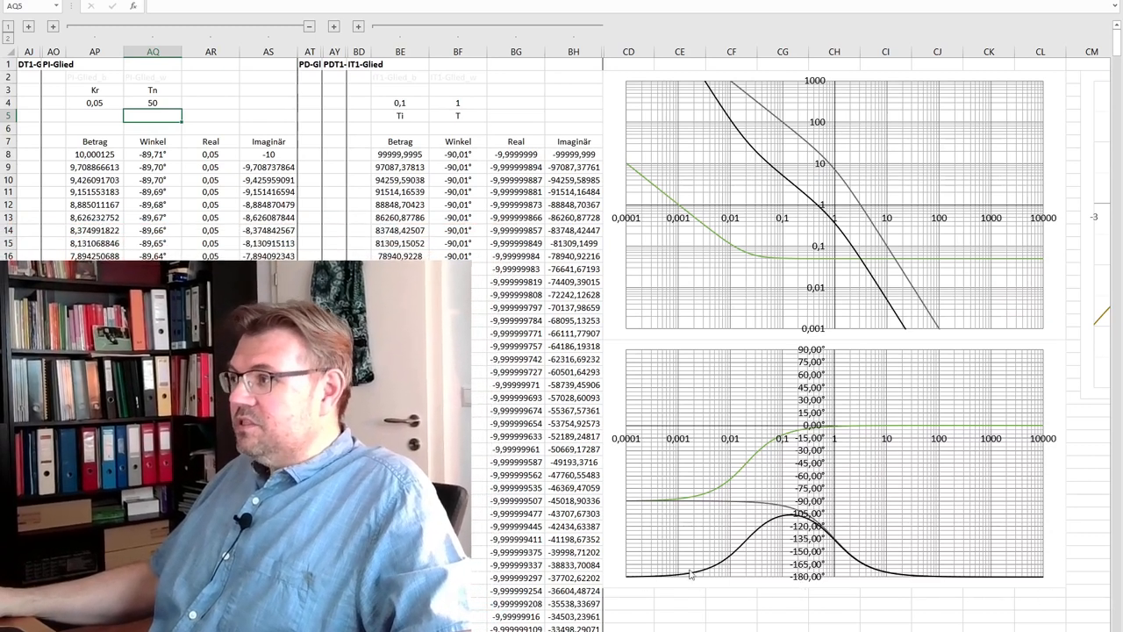
mouse_move(859, 565)
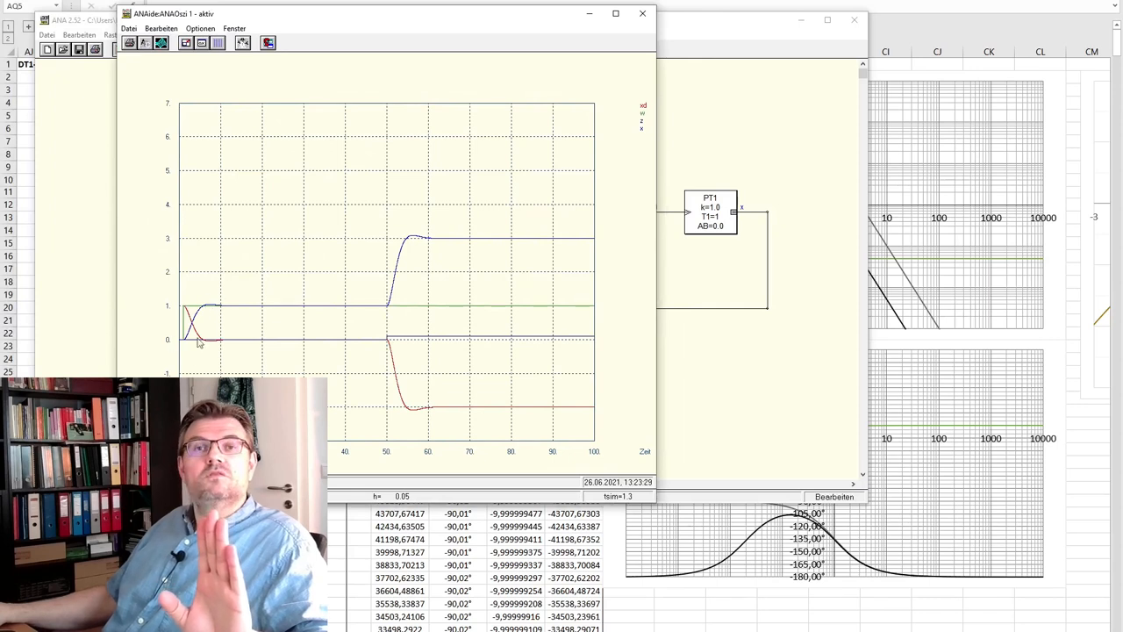
mouse_move(200, 323)
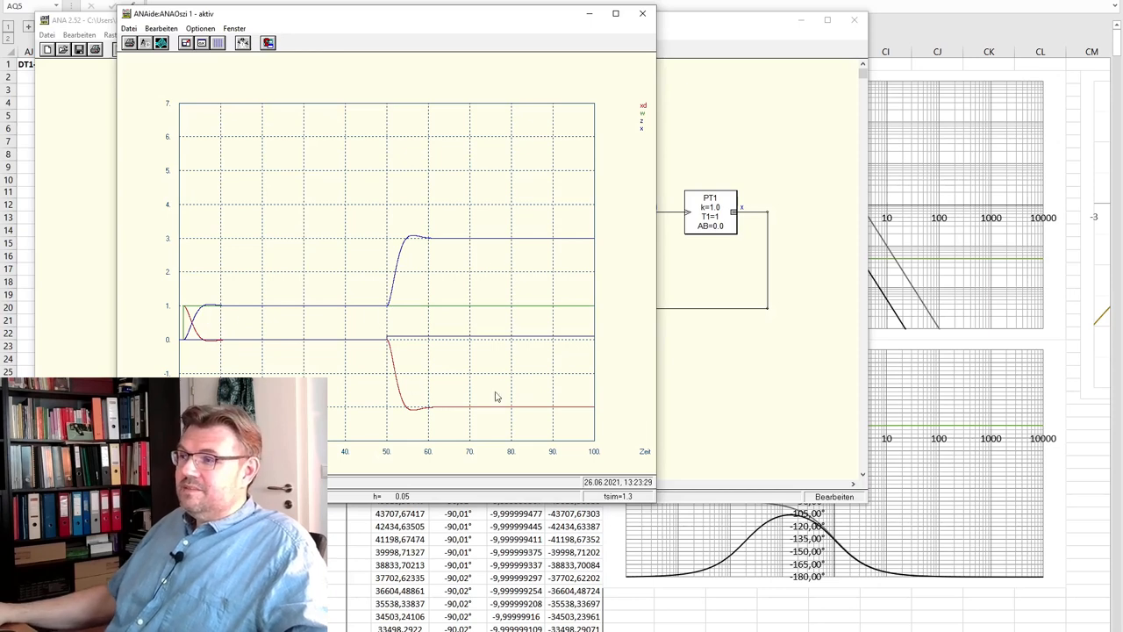
mouse_move(404, 442)
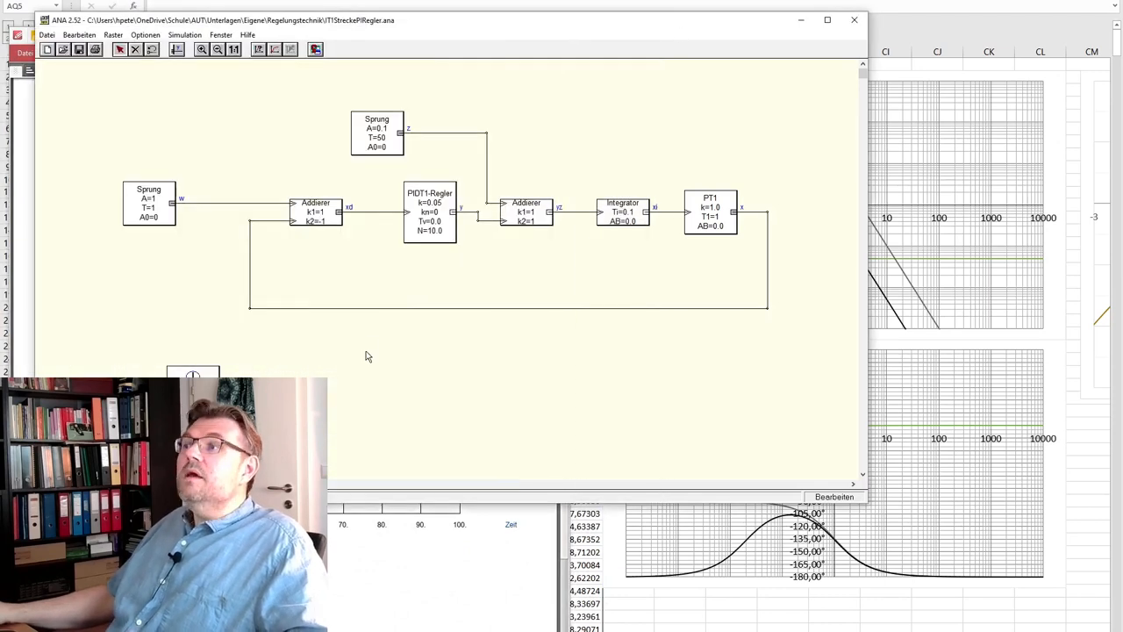
Give the PIDT1 controller block kn = 0.02 via its Parameter dialog and confirm
right_click(443, 225)
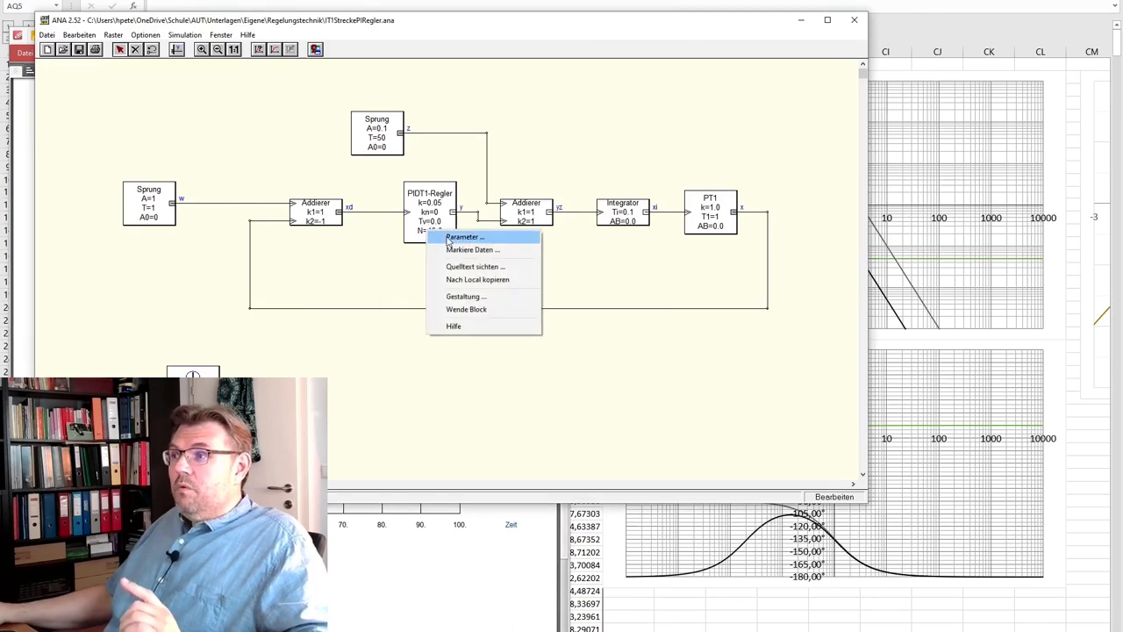
click(464, 237)
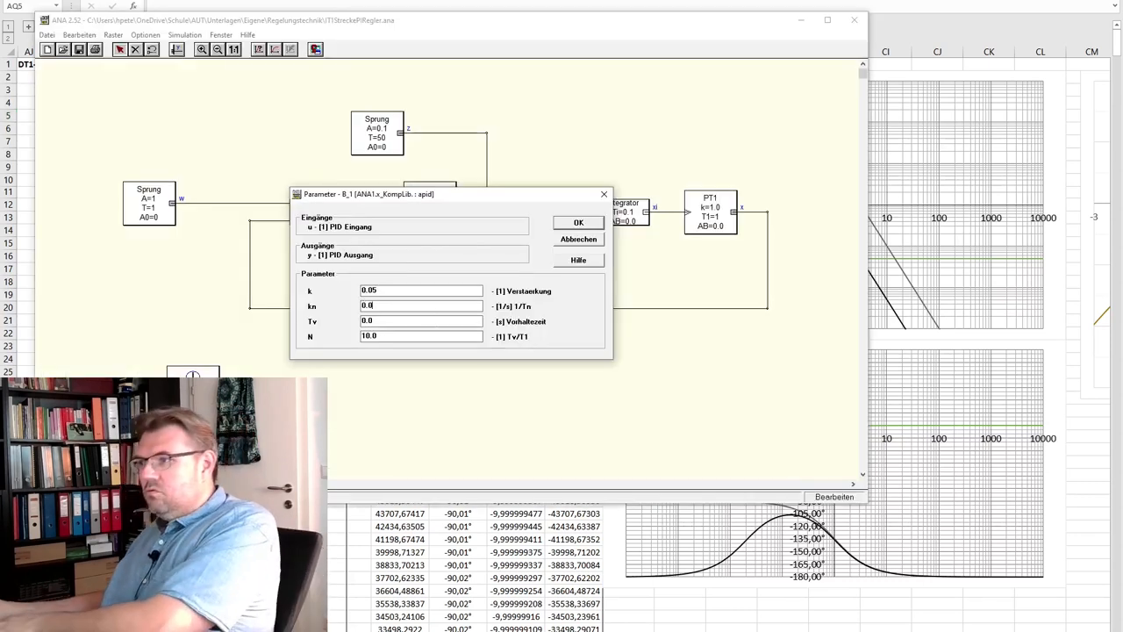
text(0.02)
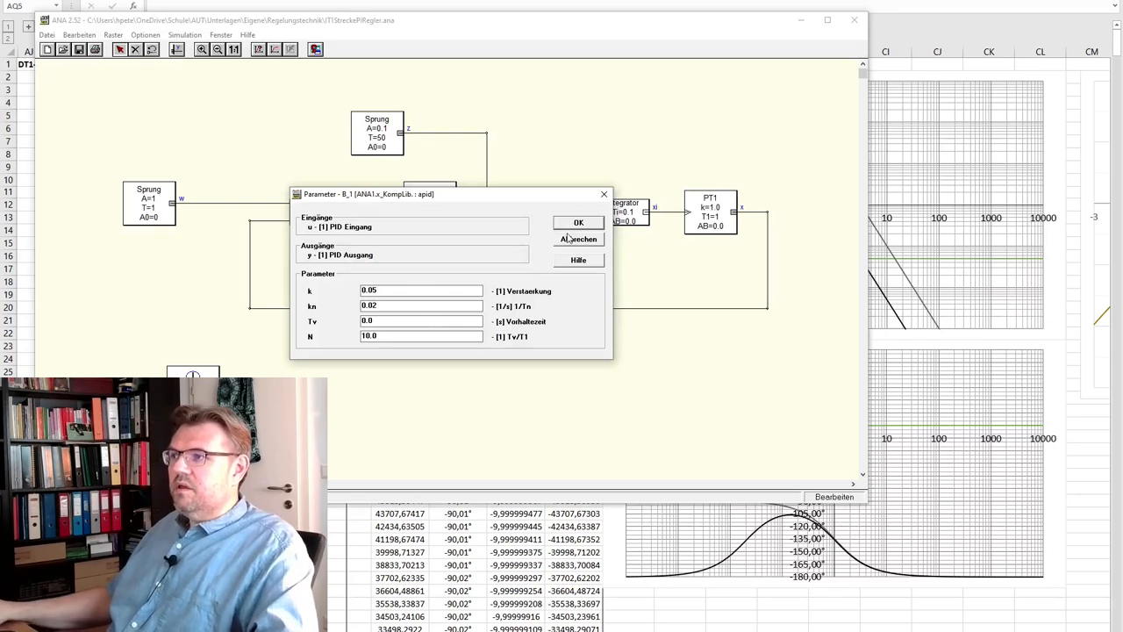
click(579, 221)
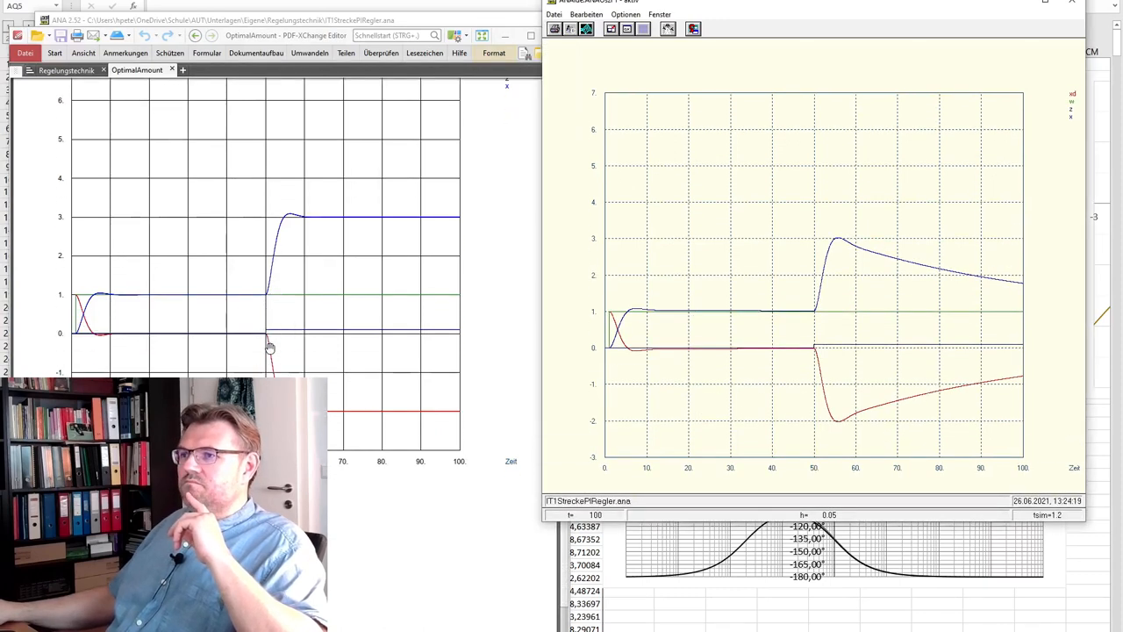
mouse_move(670, 342)
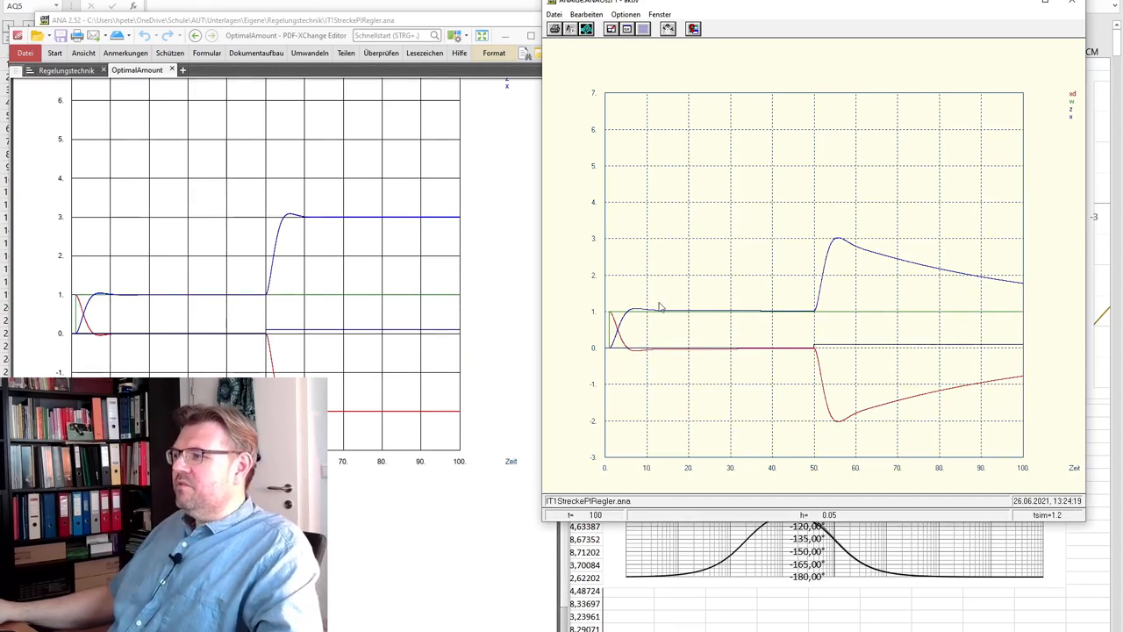
mouse_move(658, 355)
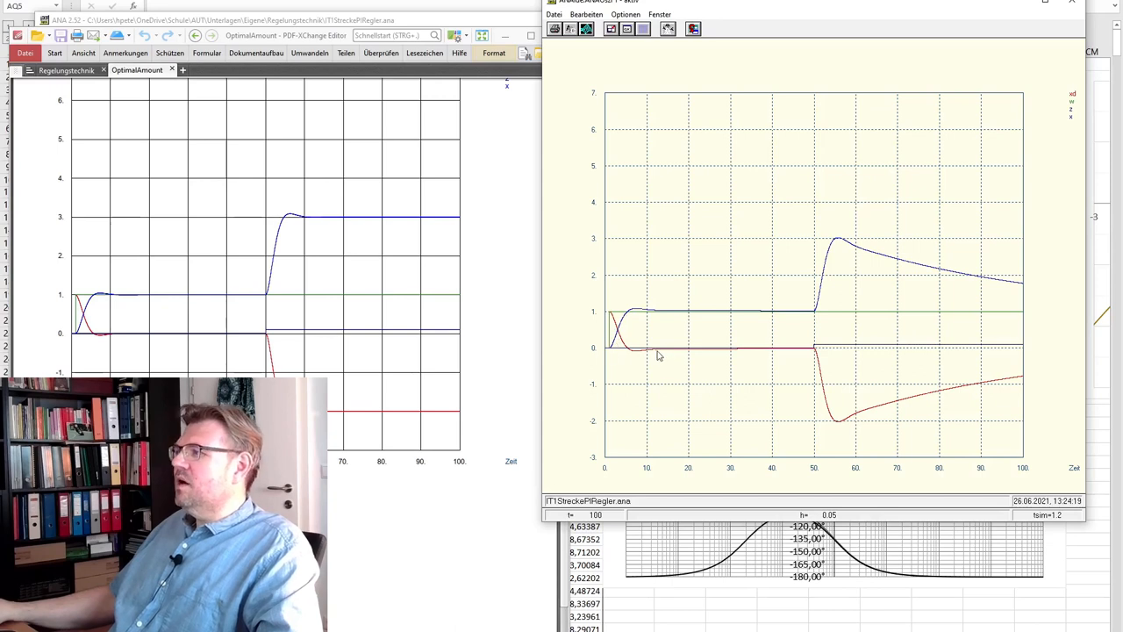
mouse_move(831, 294)
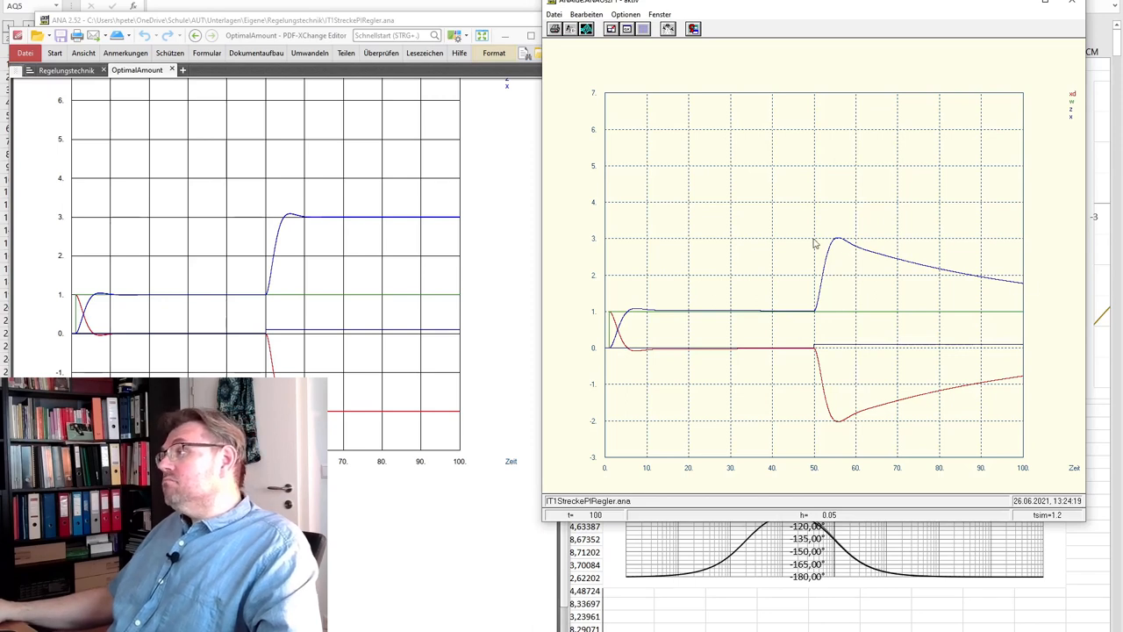
mouse_move(939, 361)
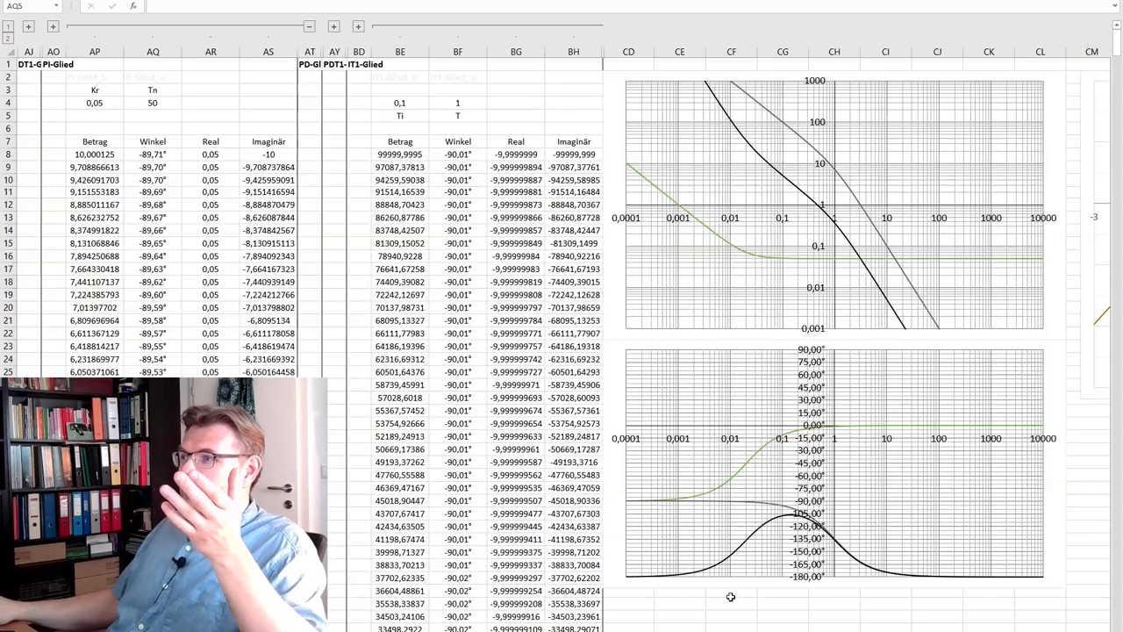
Bring the OptimalAmount reference PDF plot alongside the rerun ANA step response
click(151, 115)
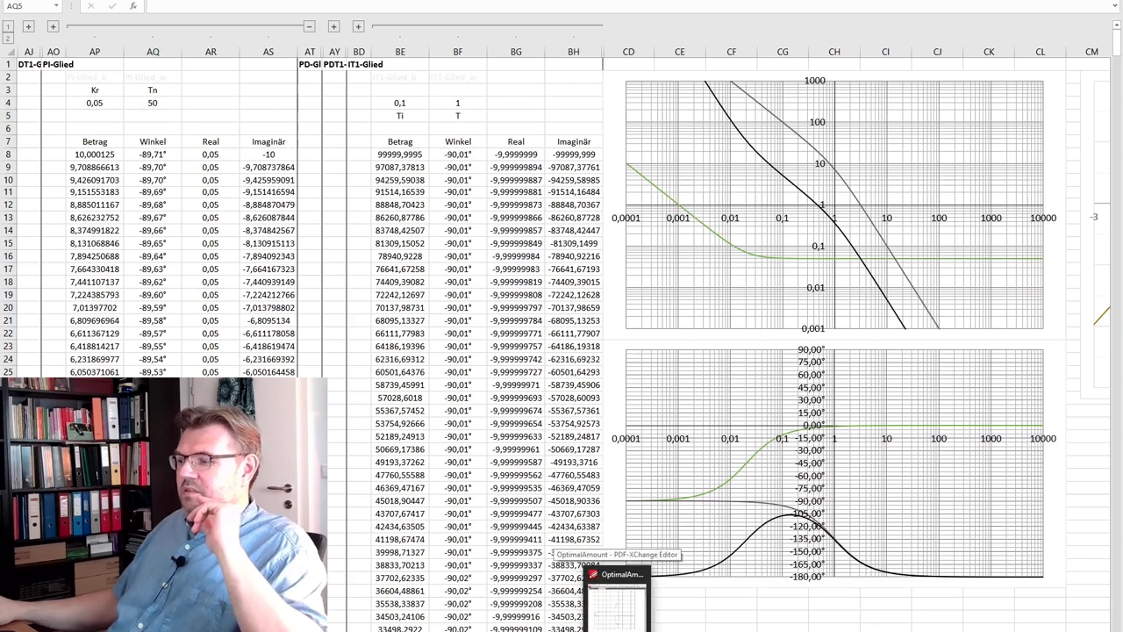
click(618, 574)
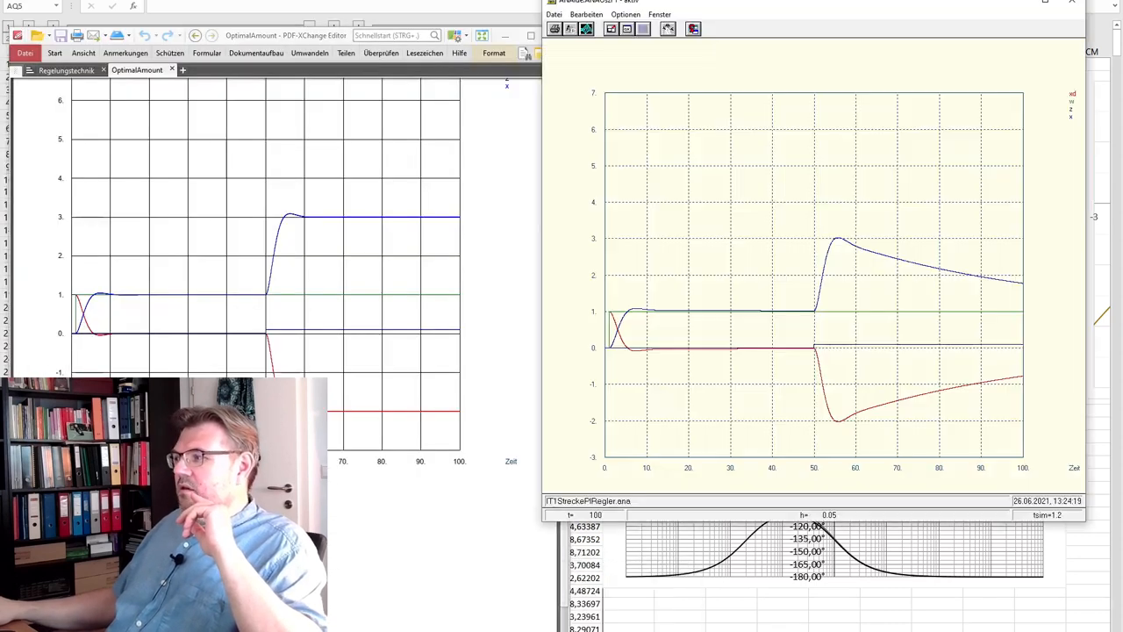
mouse_move(881, 377)
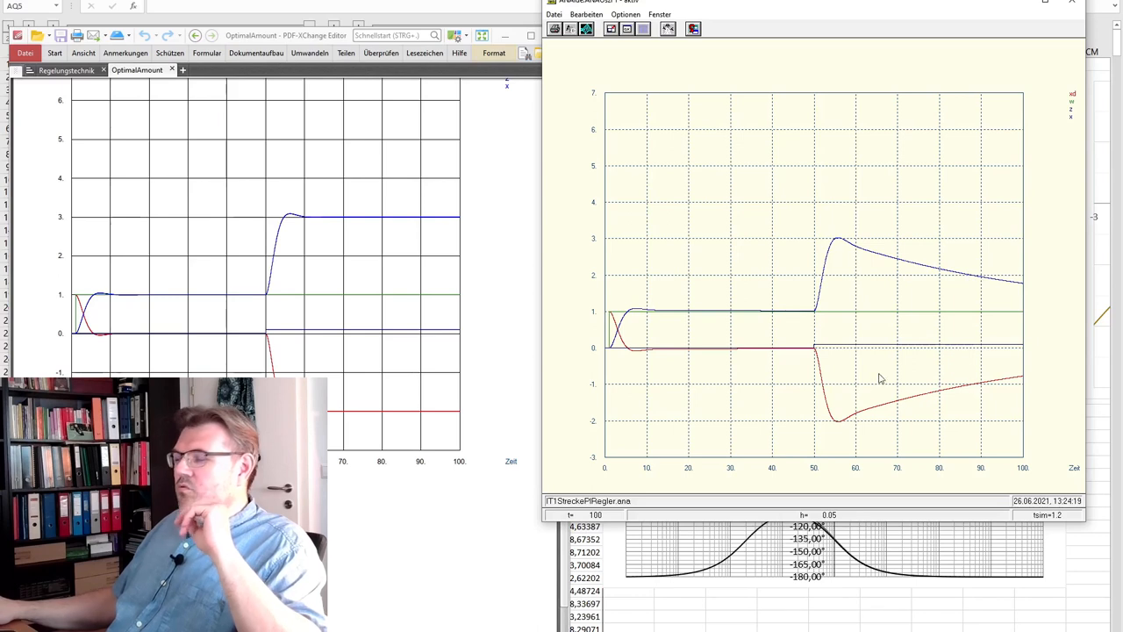
mouse_move(1044, 355)
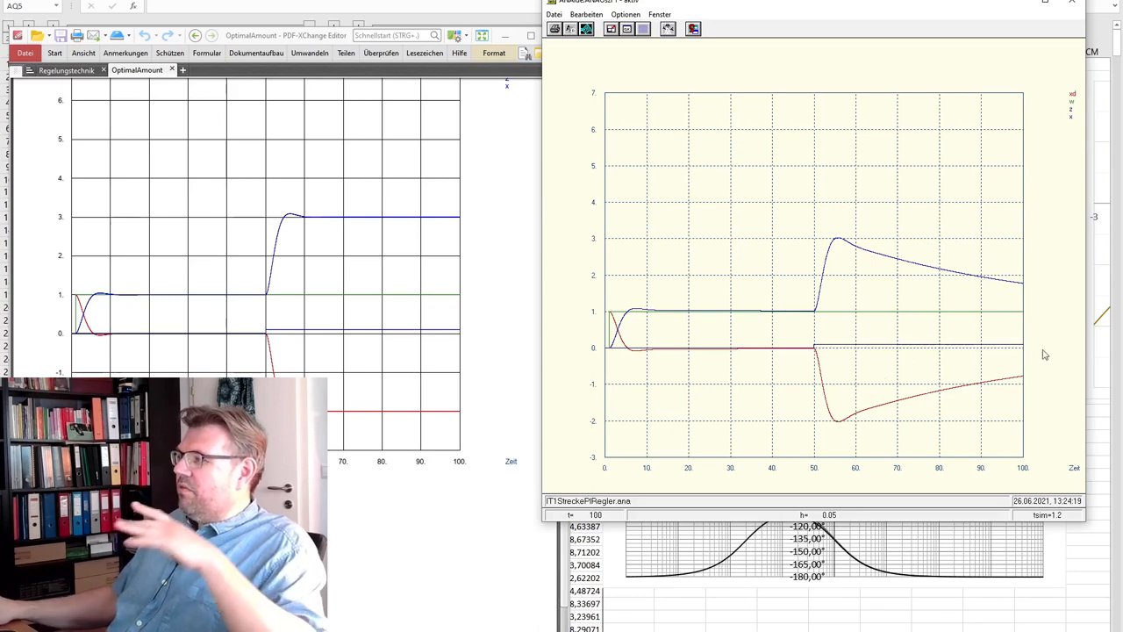
mouse_move(886, 228)
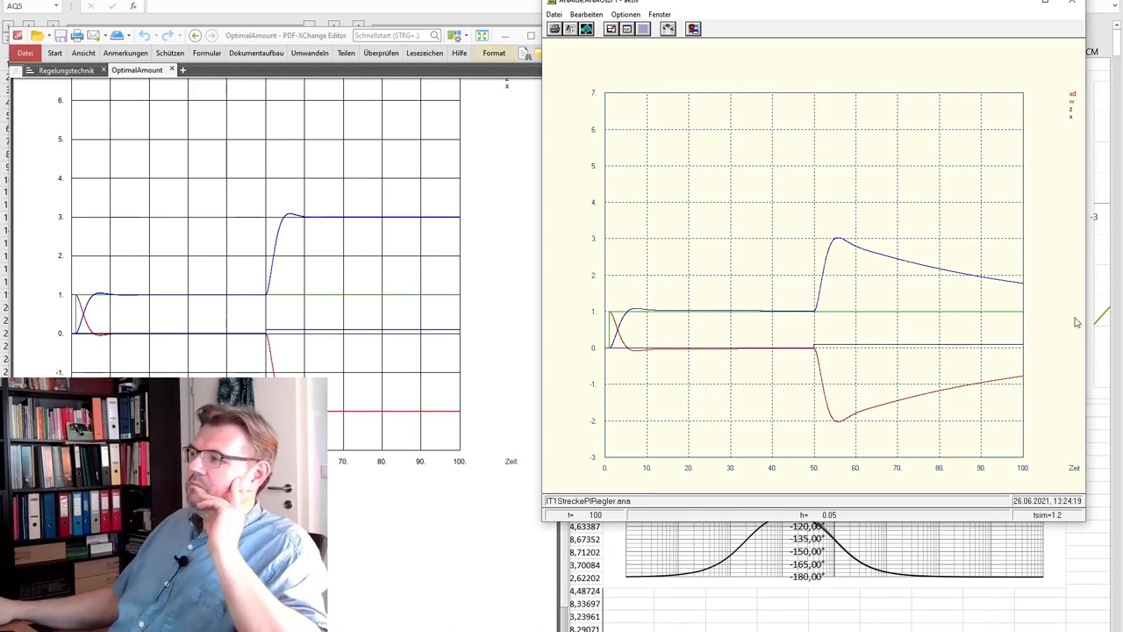
mouse_move(972, 305)
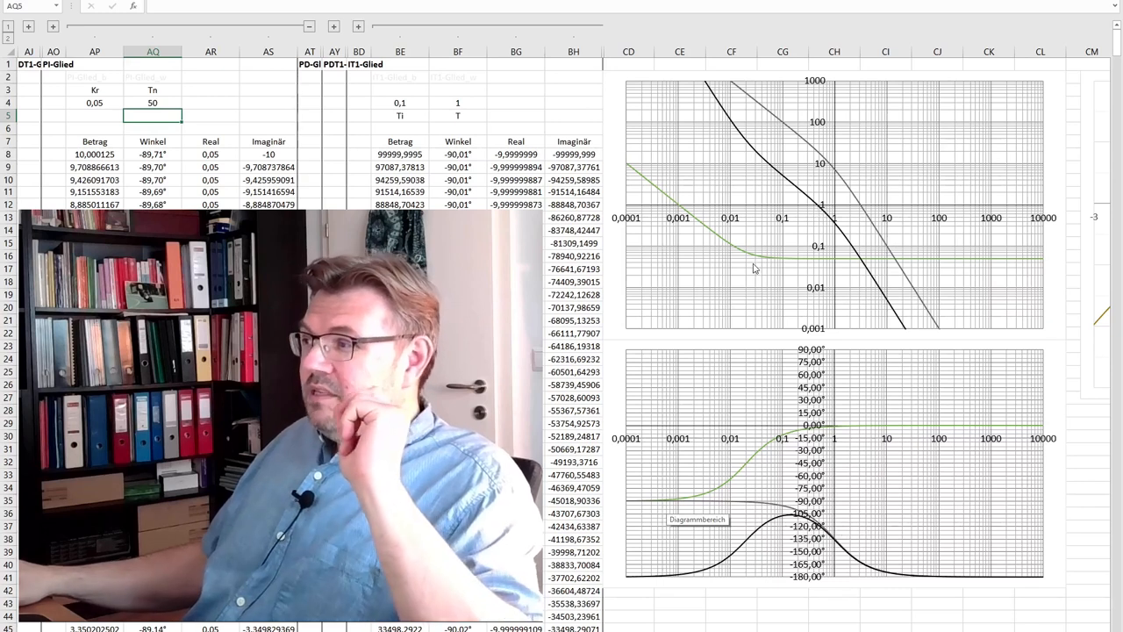
mouse_move(810, 273)
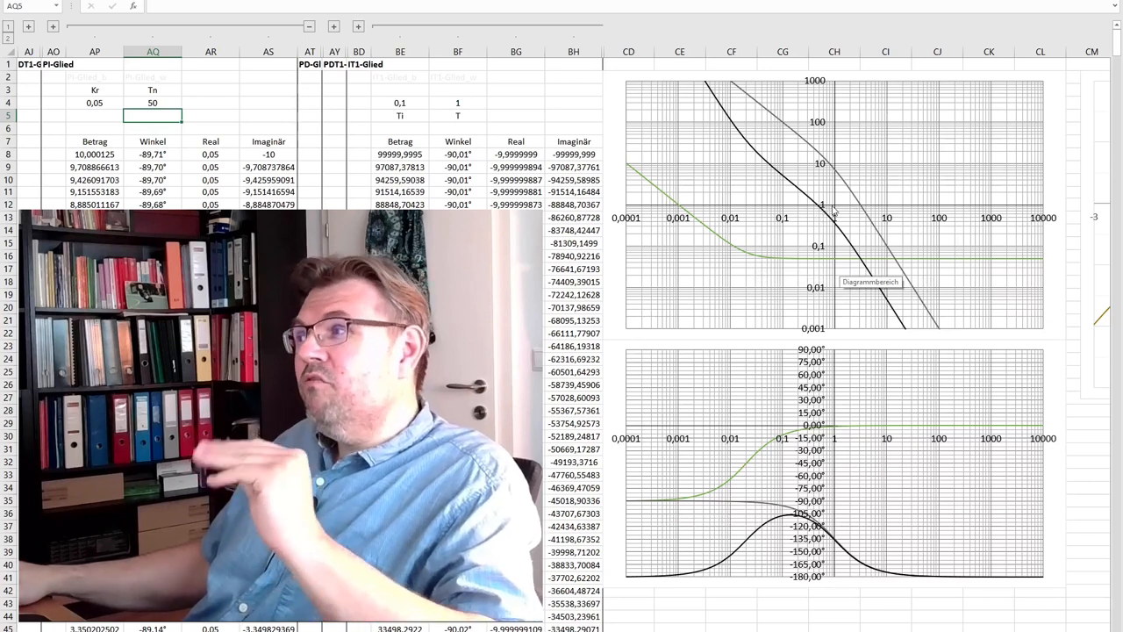
mouse_move(807, 210)
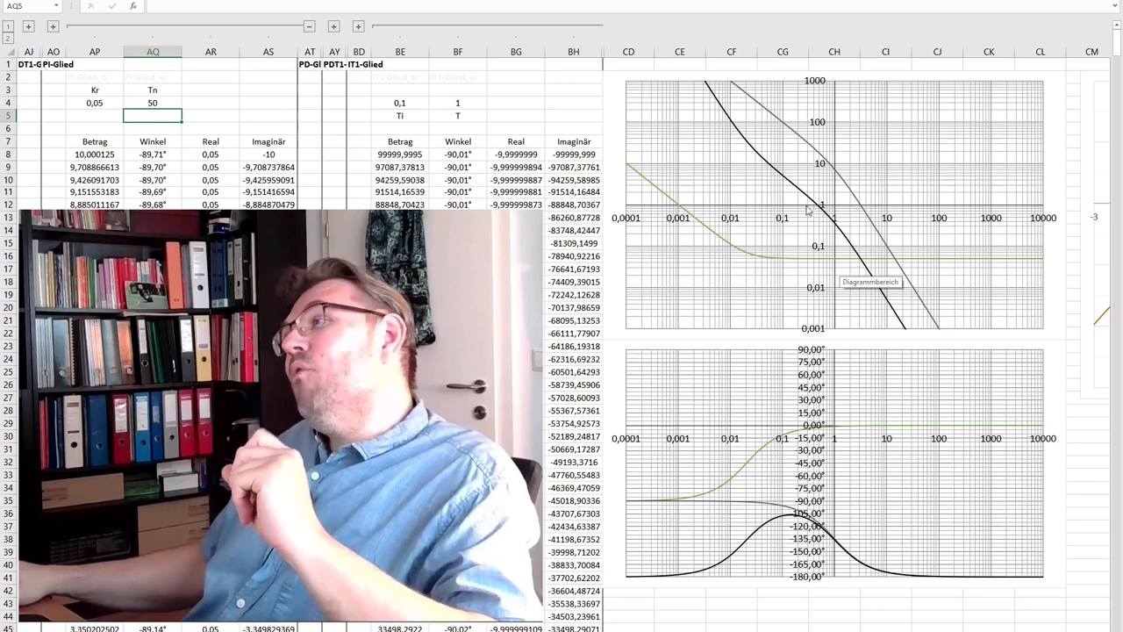
mouse_move(839, 214)
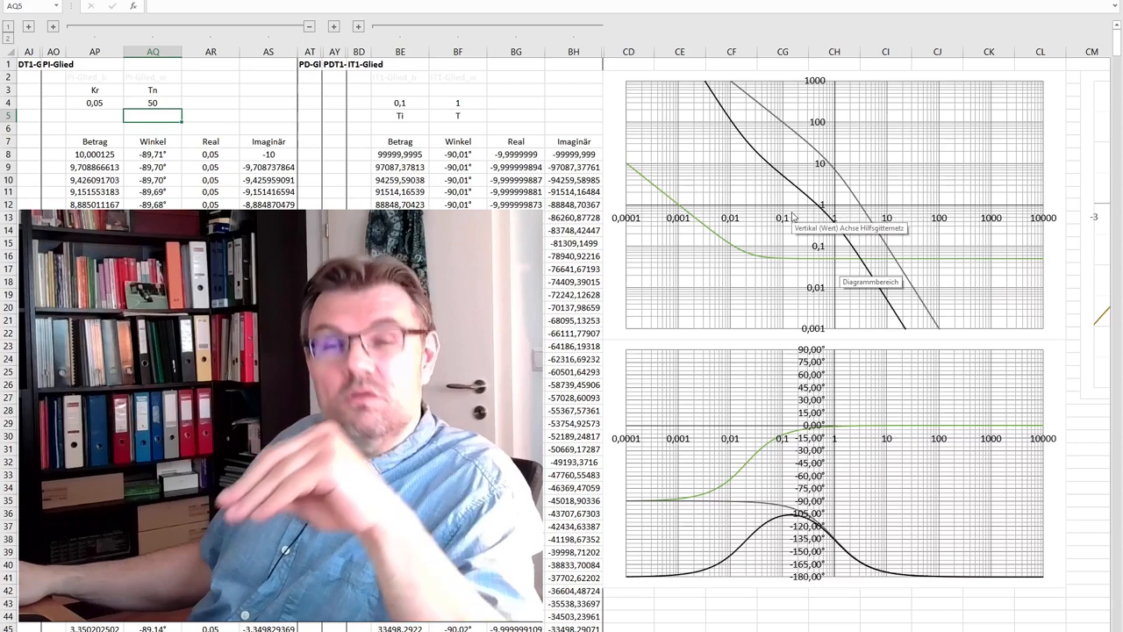
click(152, 102)
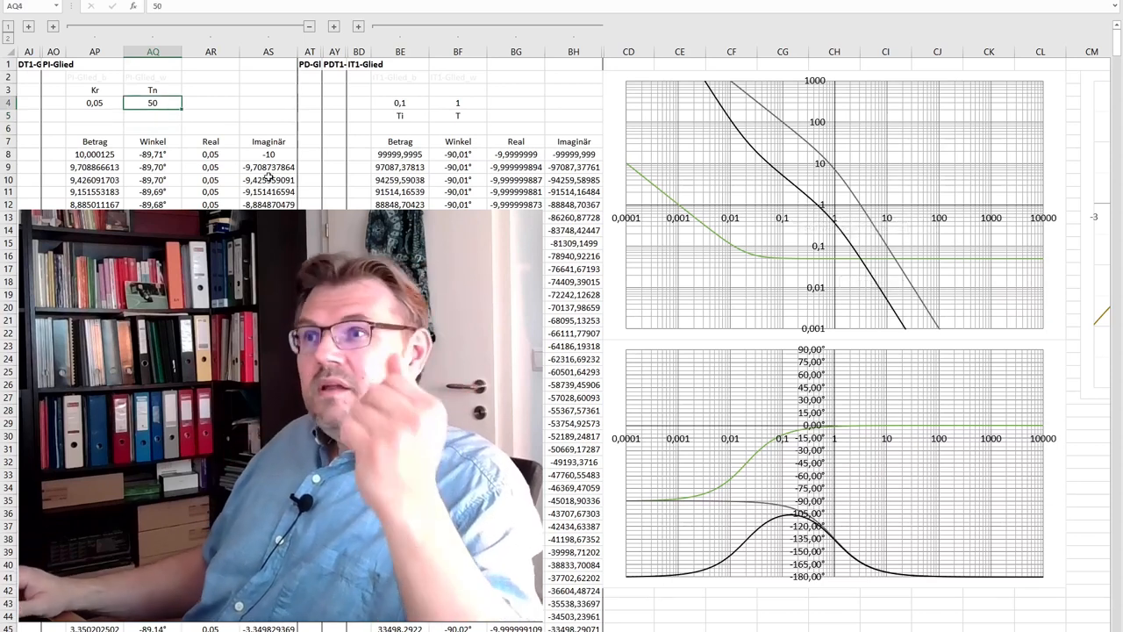
Enter a new reset time Tn of 4 in cell AQ4
text(4)
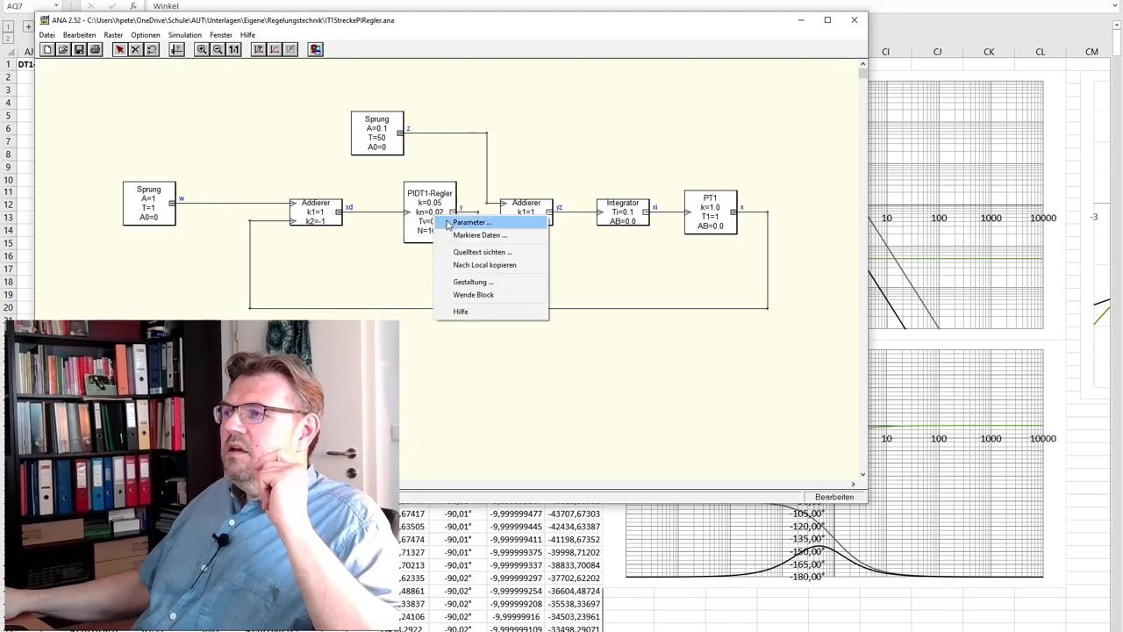
click(472, 222)
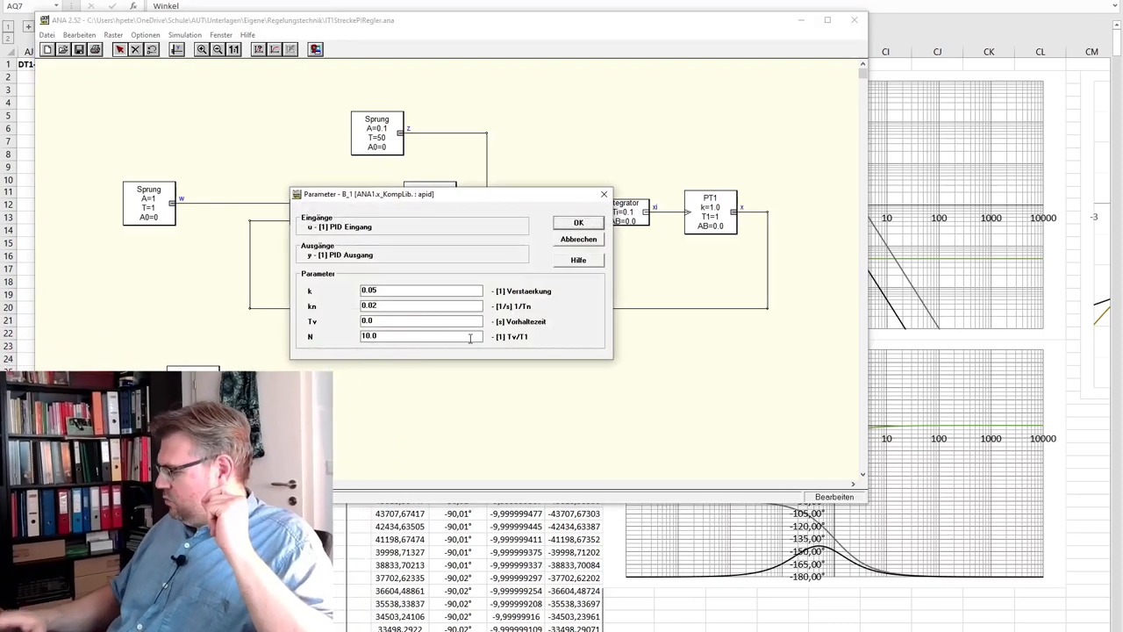
text(0.25)
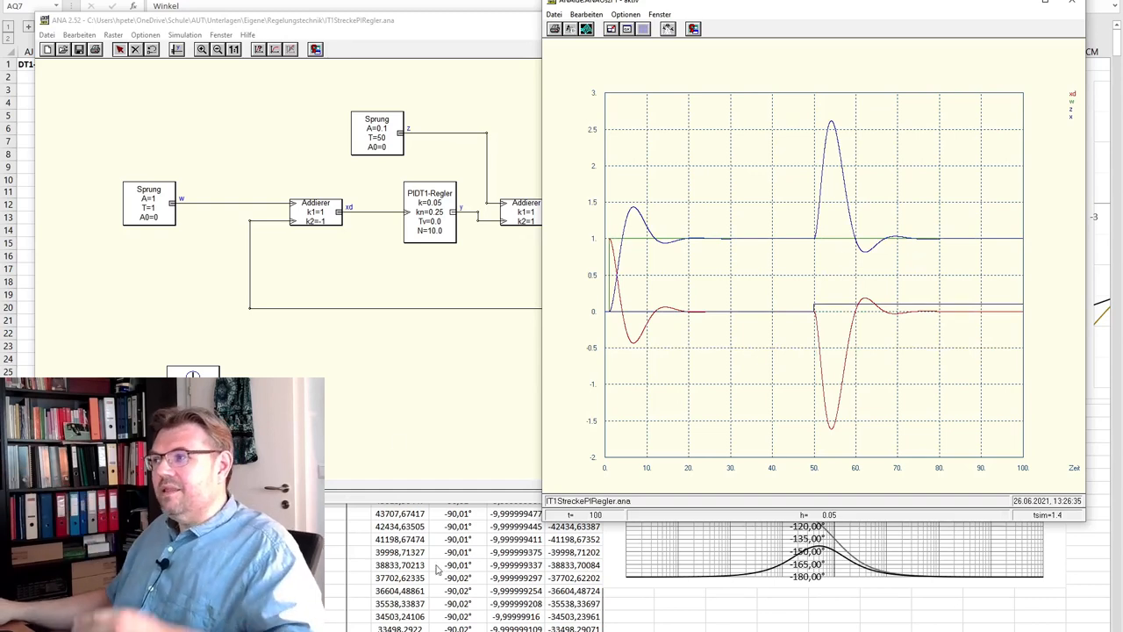
mouse_move(940, 252)
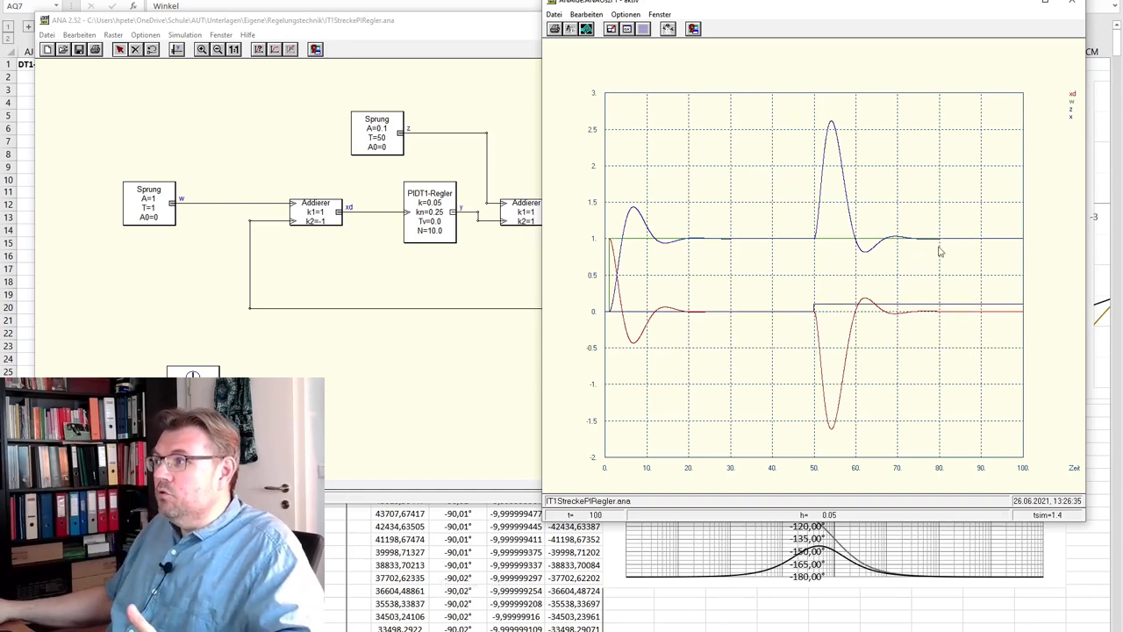
mouse_move(909, 260)
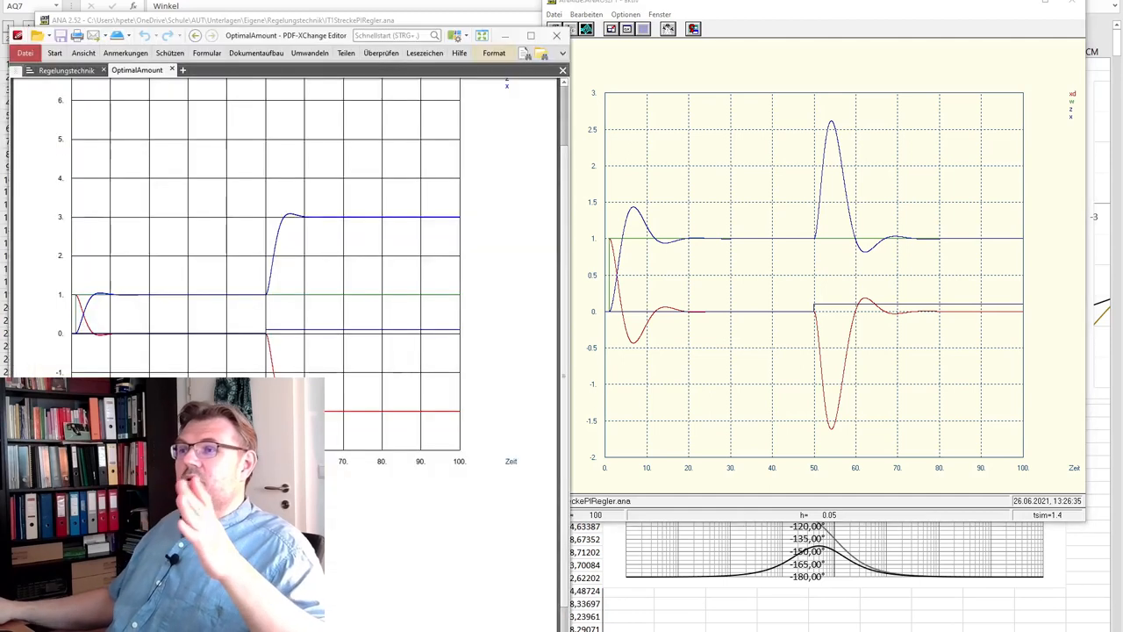
mouse_move(630, 372)
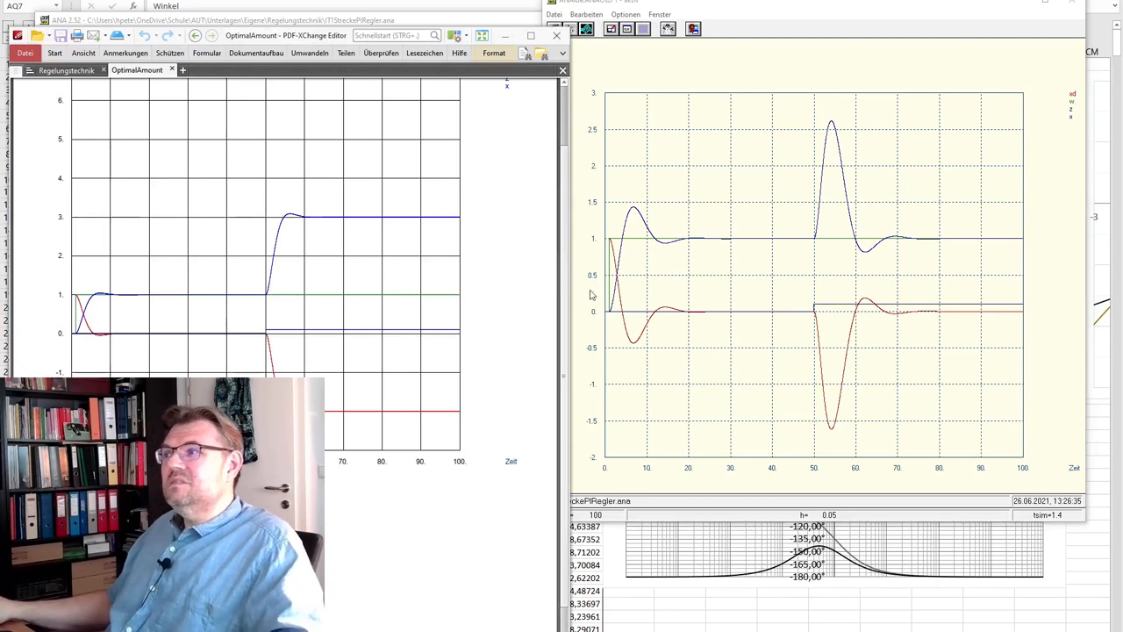
mouse_move(596, 353)
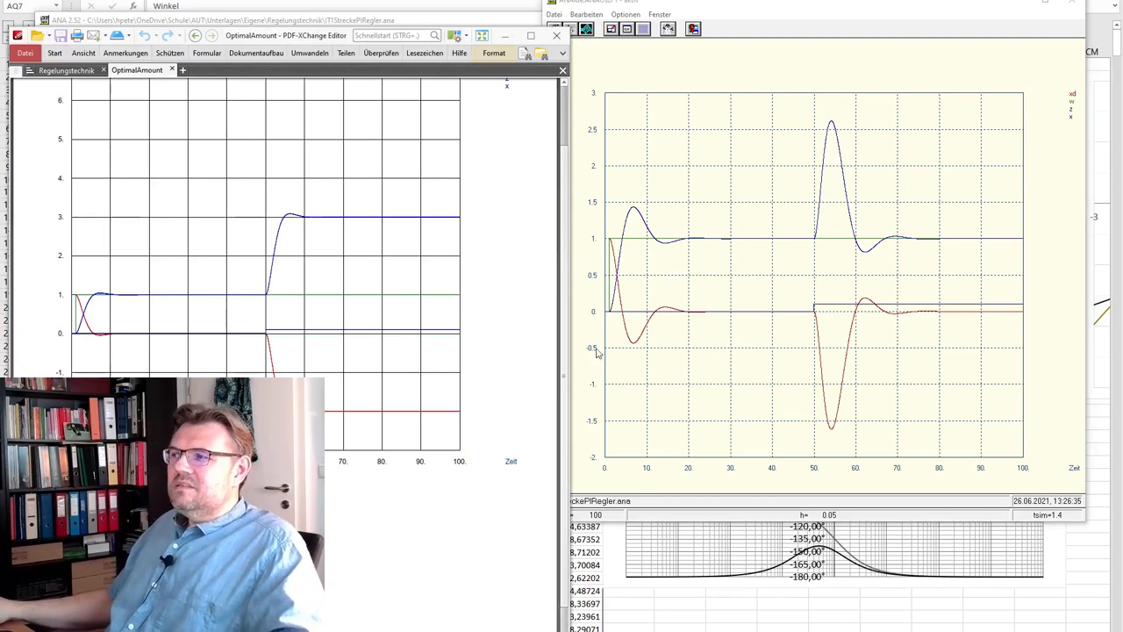
mouse_move(614, 197)
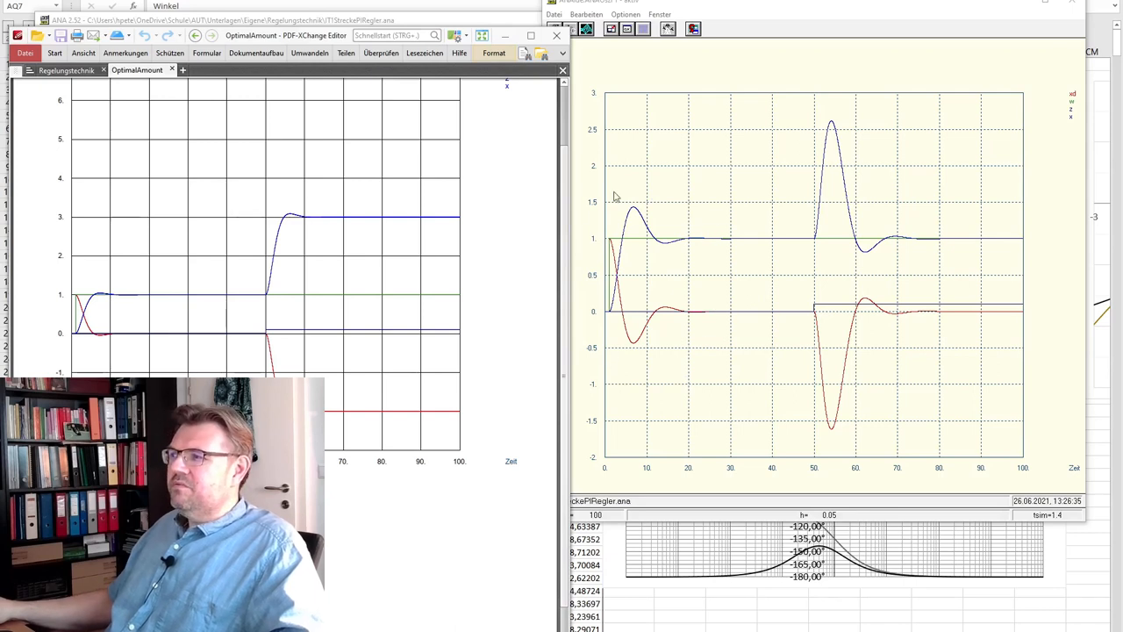
mouse_move(681, 284)
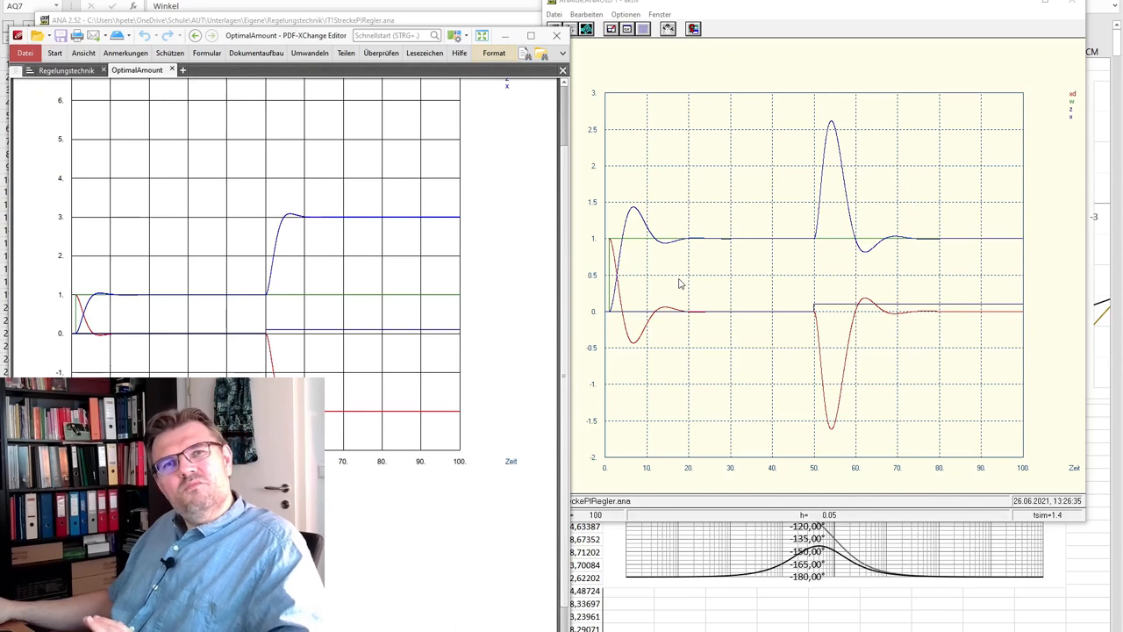
mouse_move(722, 393)
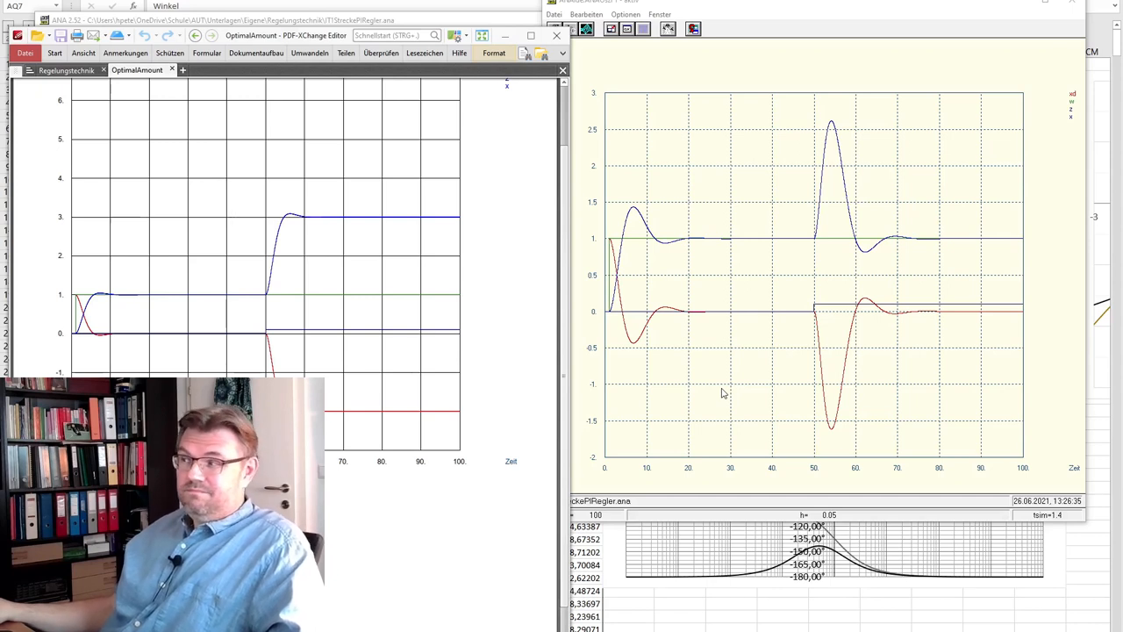
mouse_move(656, 316)
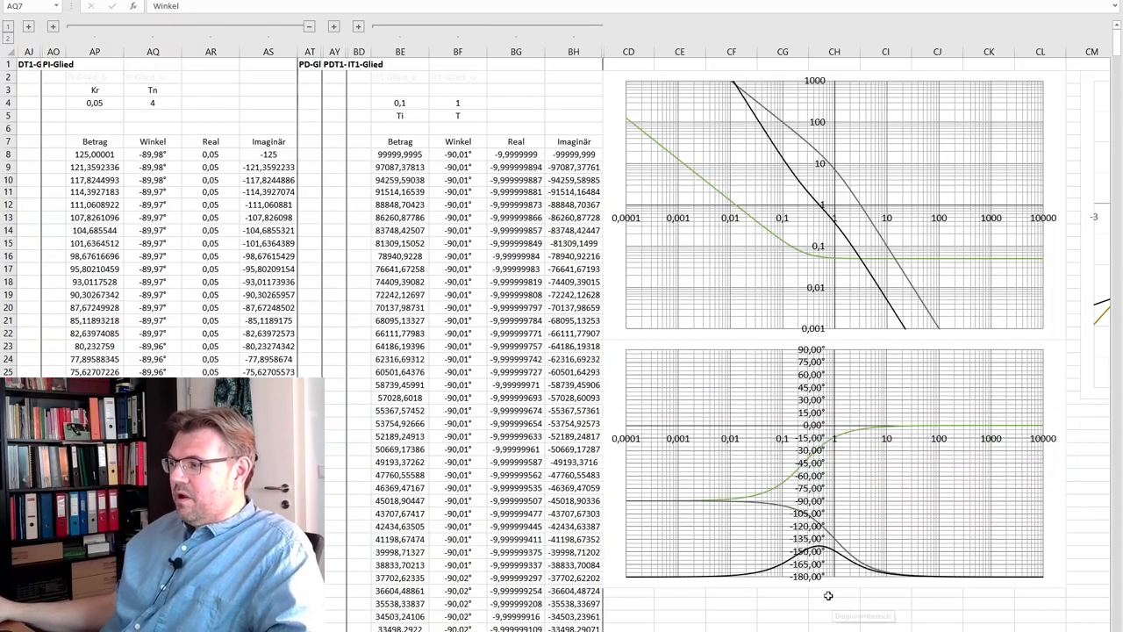
View the Excel frequency-response table with the Bode magnitude and phase charts
click(151, 141)
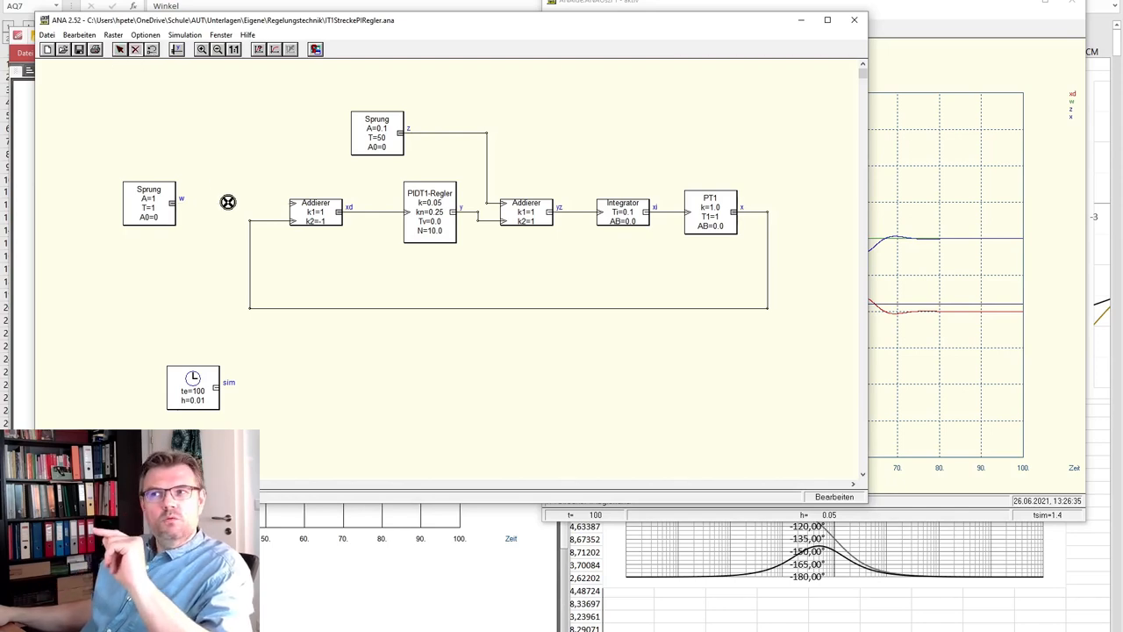
Insert a PT1 block before the summing point and move the Sprung source further left
right_click(228, 202)
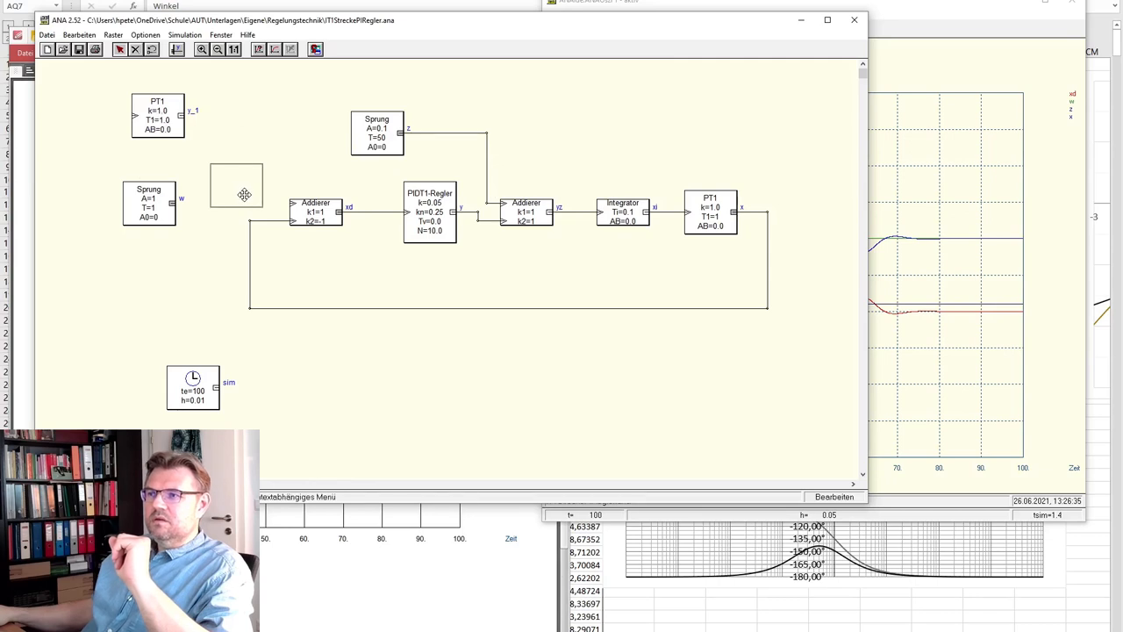
drag(157, 115, 237, 185)
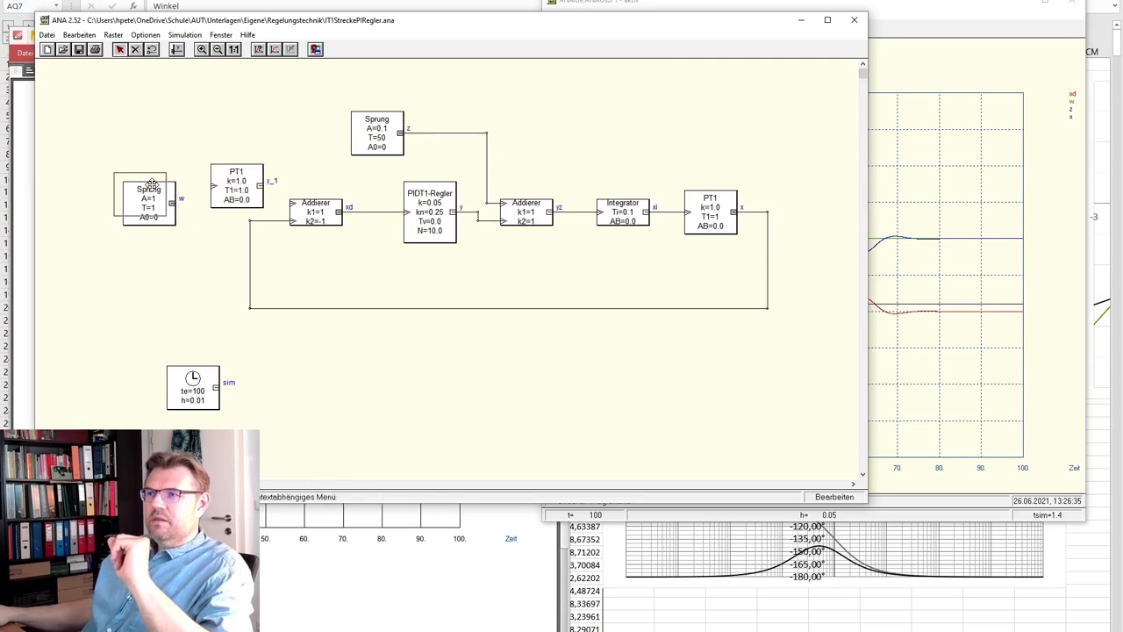
drag(147, 196, 106, 184)
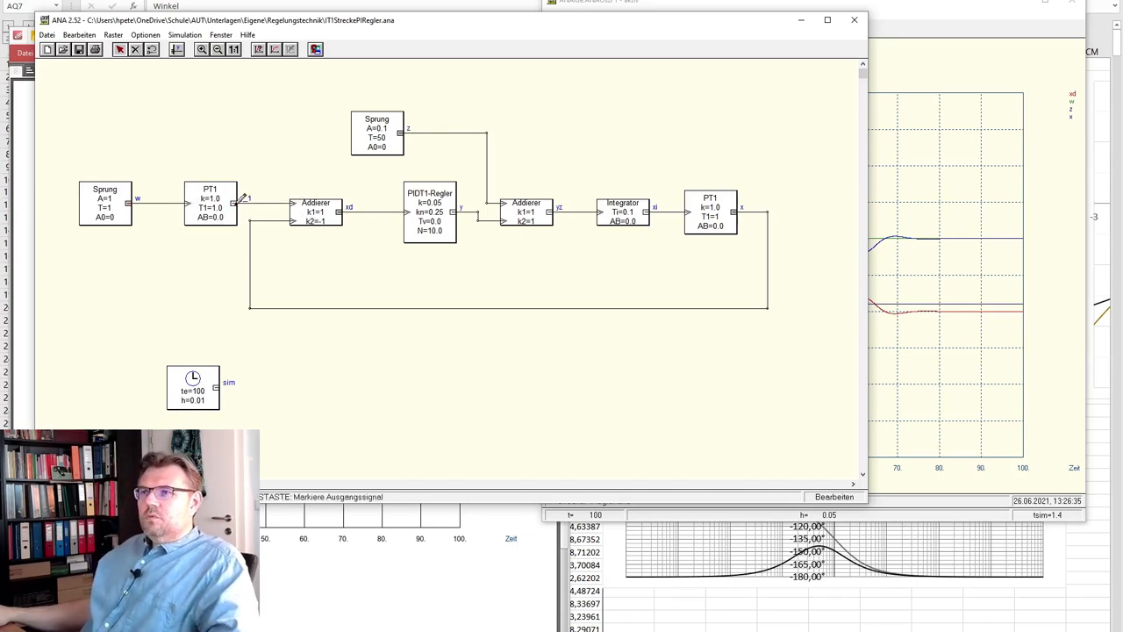
Rename the prefilter output signal y_1 to w_1 via Signalnamen bearbeiten
click(79, 35)
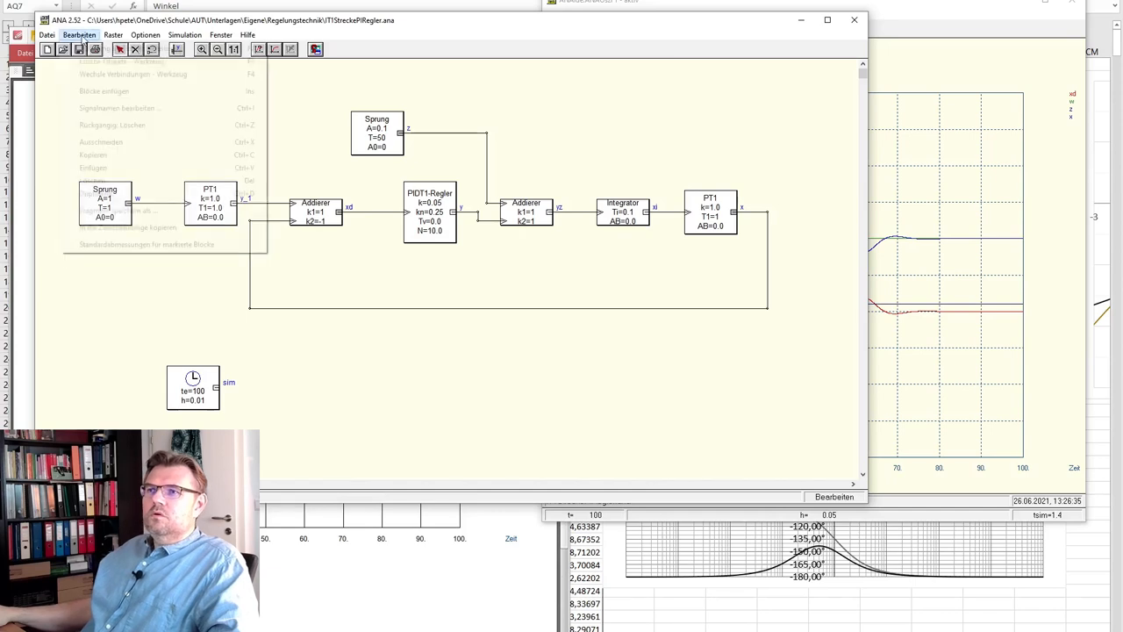
click(79, 36)
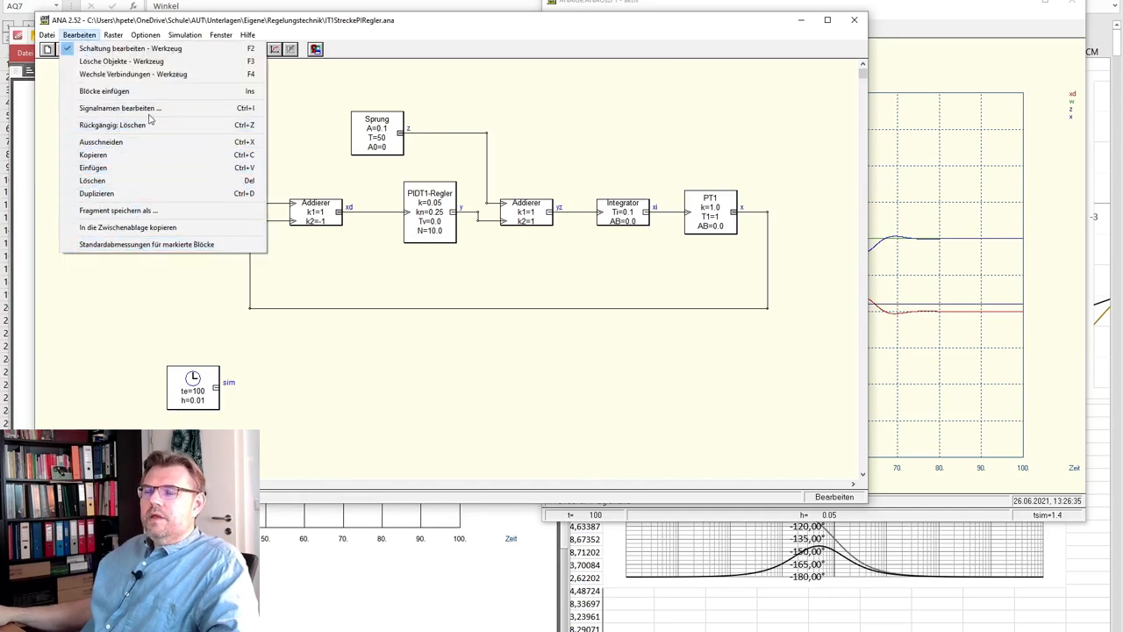
click(119, 109)
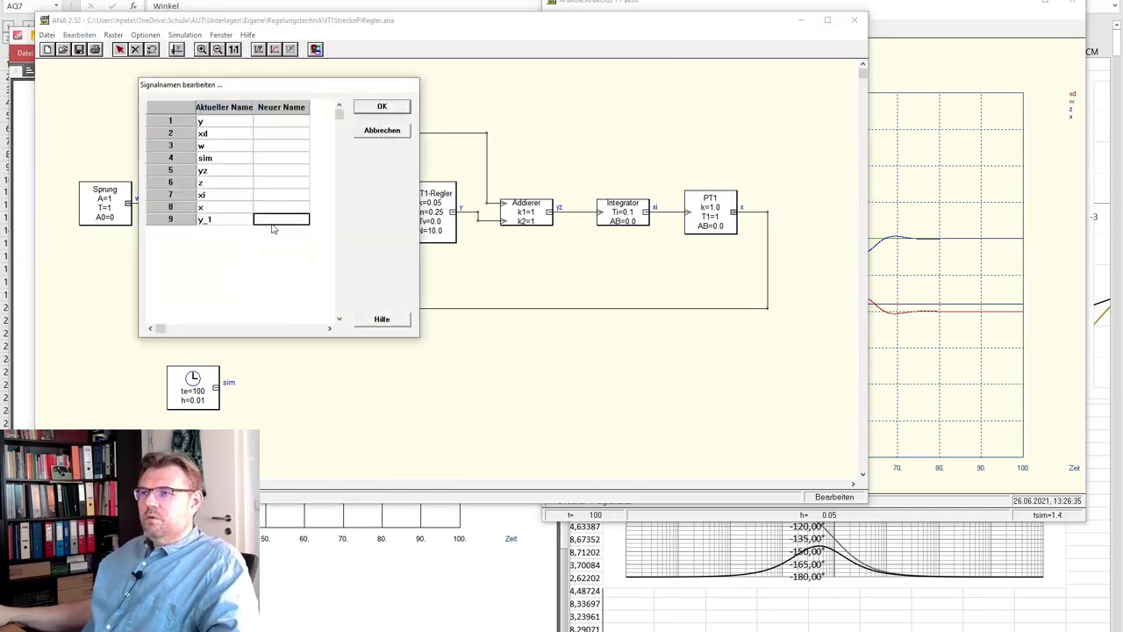
text(w_1)
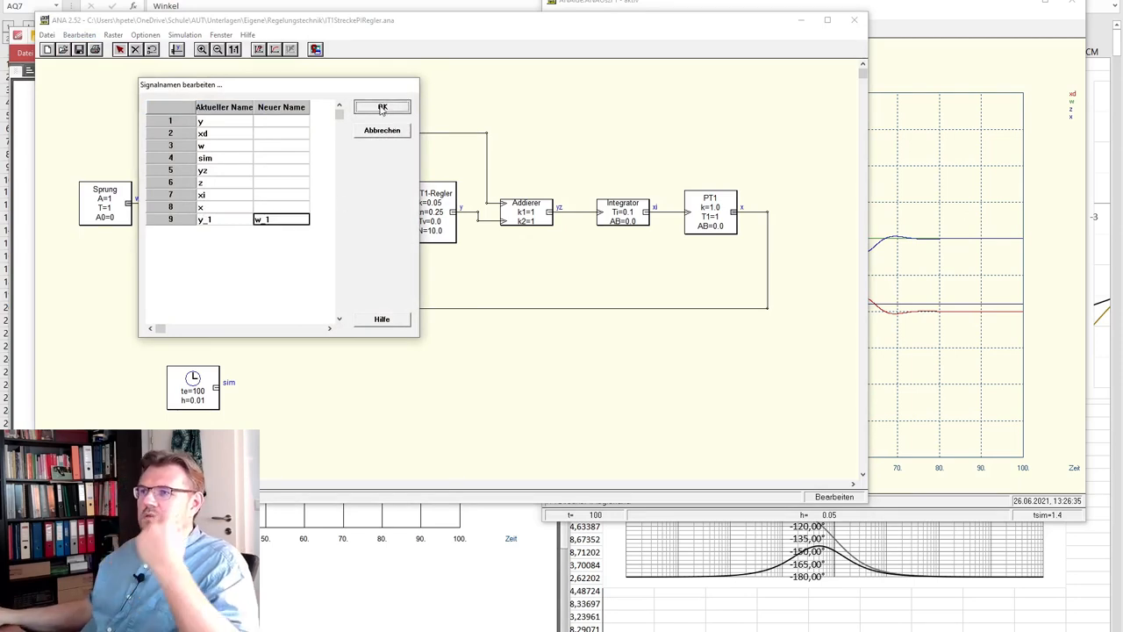
click(382, 107)
text(4)
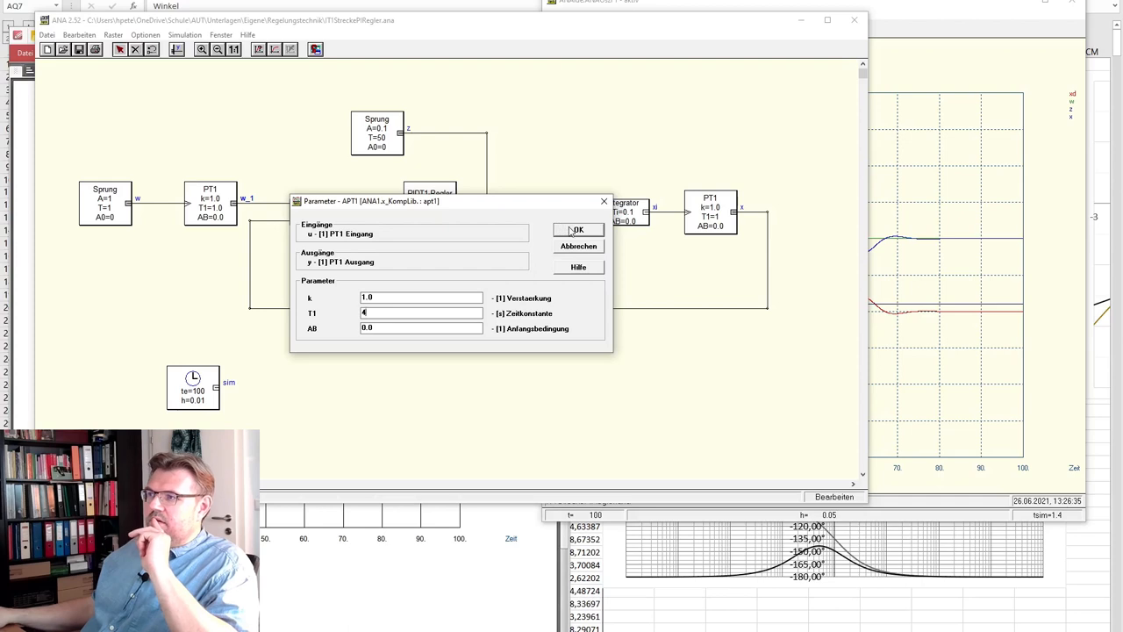
Confirm the prefilter PT1 time constant T1 = 4 in its parameter dialog
click(578, 228)
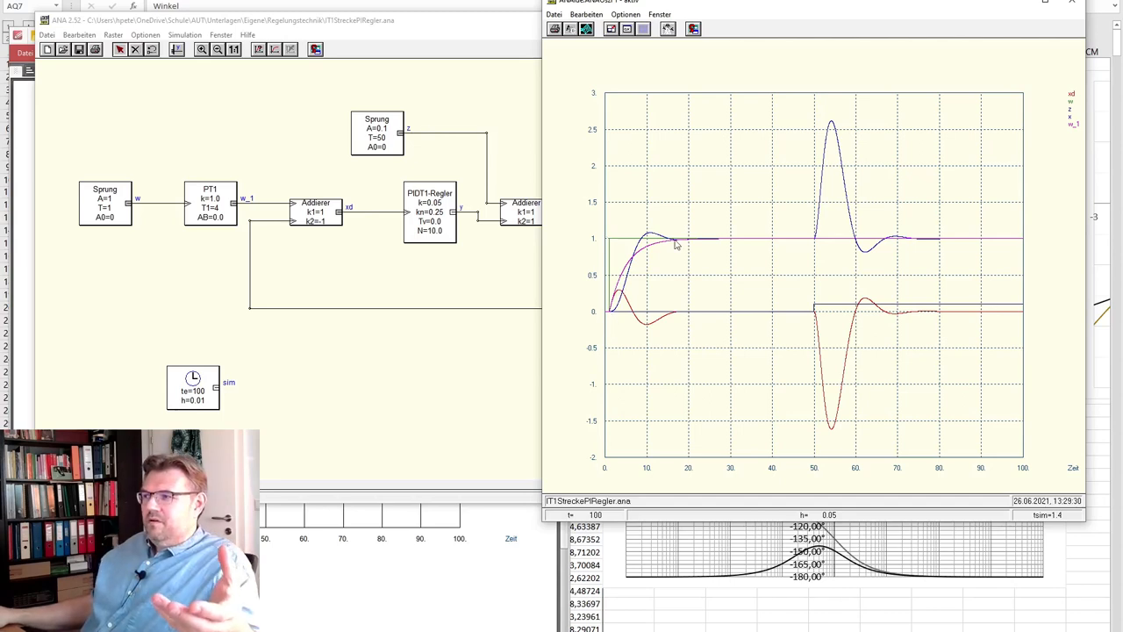
mouse_move(645, 253)
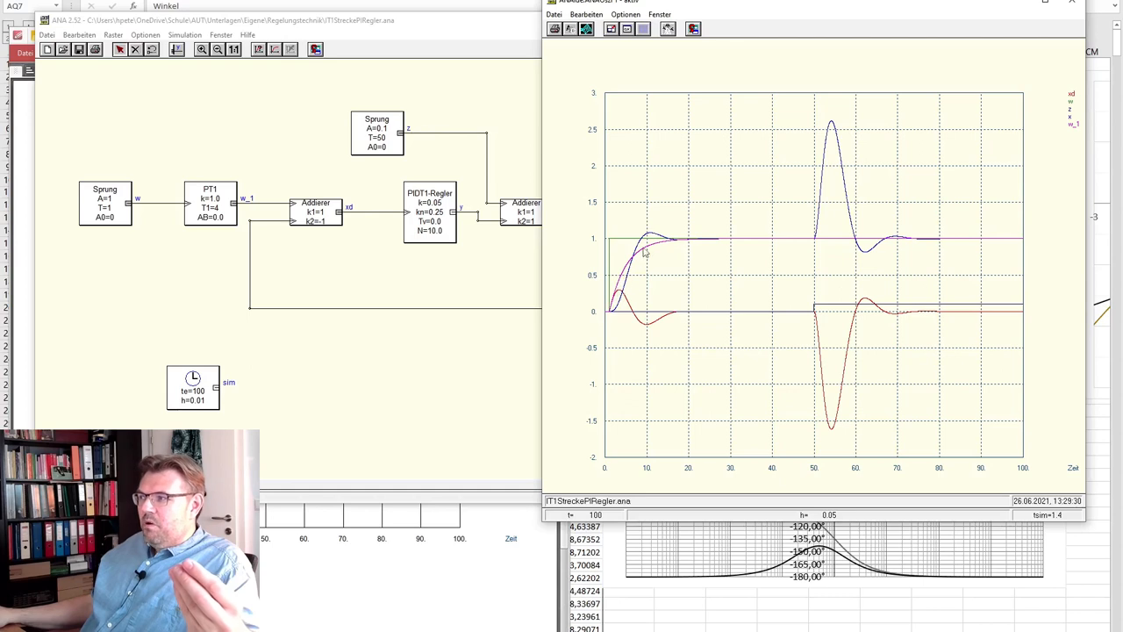
mouse_move(722, 244)
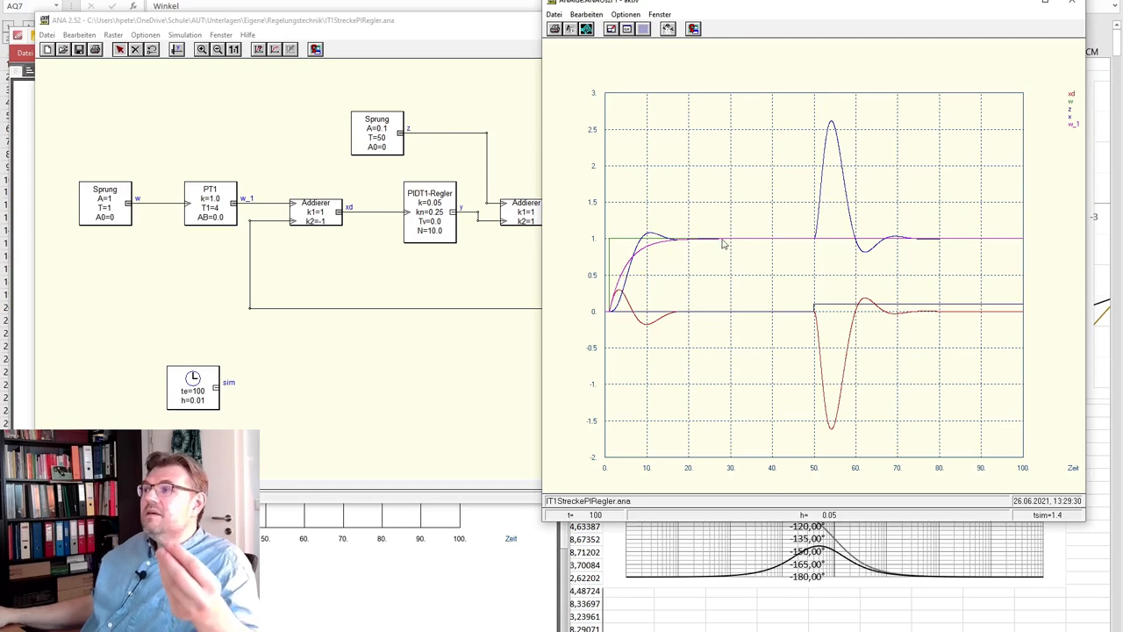
mouse_move(646, 307)
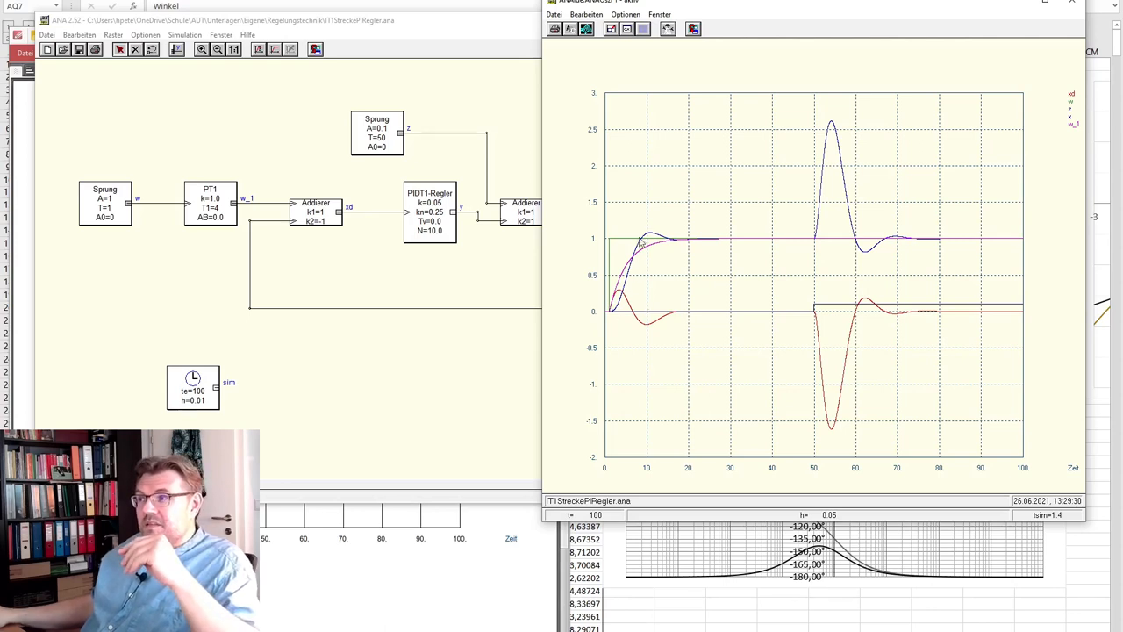
mouse_move(652, 270)
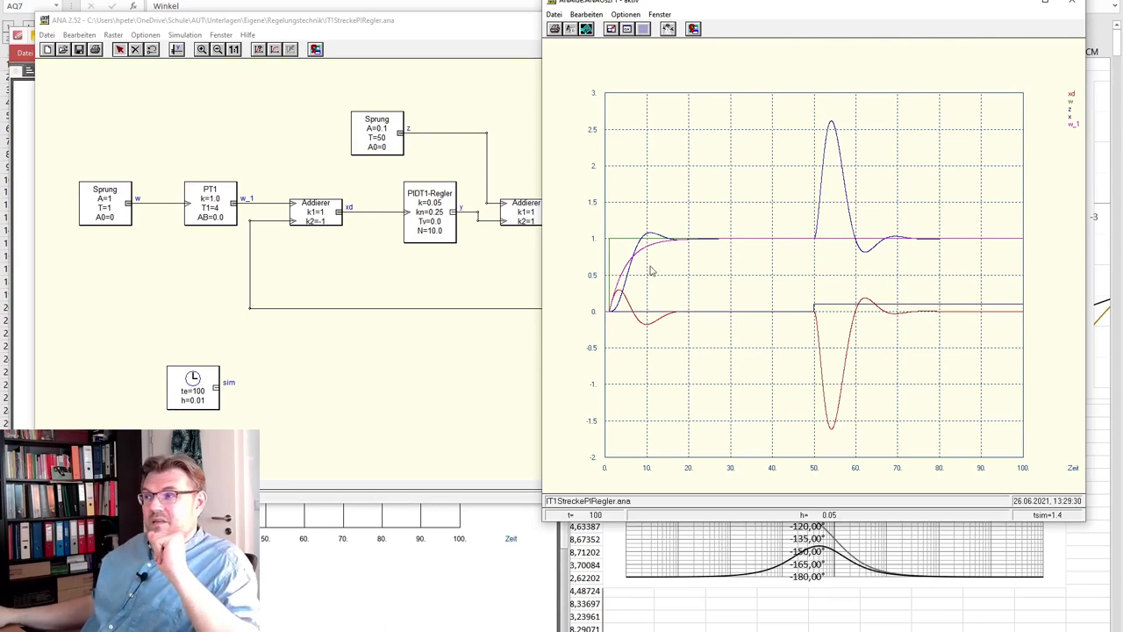
mouse_move(641, 256)
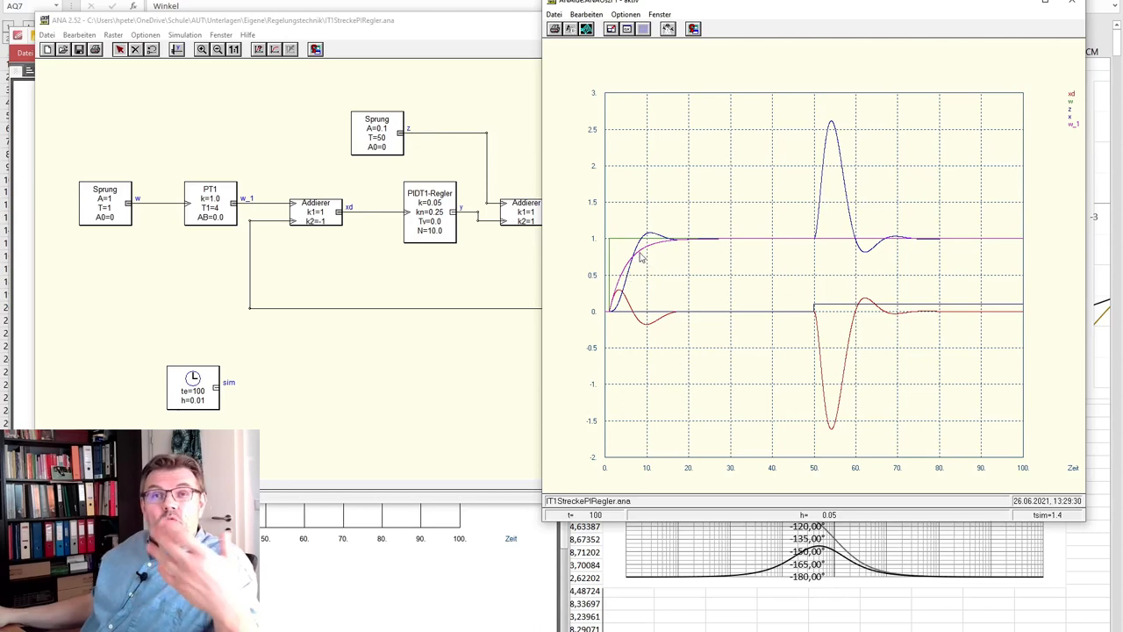
mouse_move(619, 305)
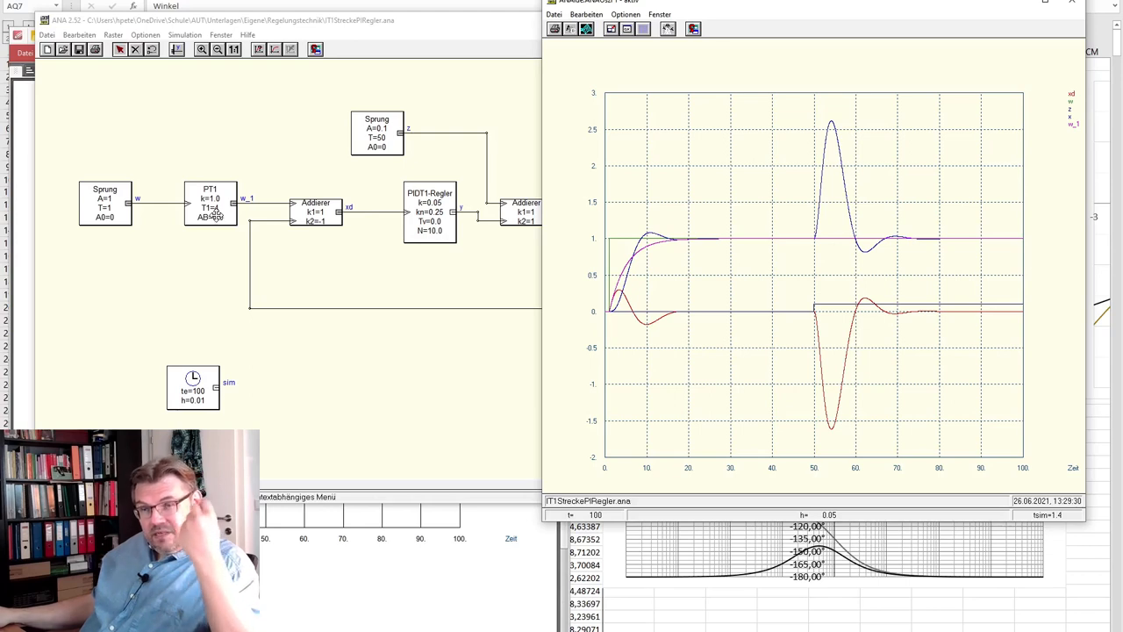
mouse_move(618, 263)
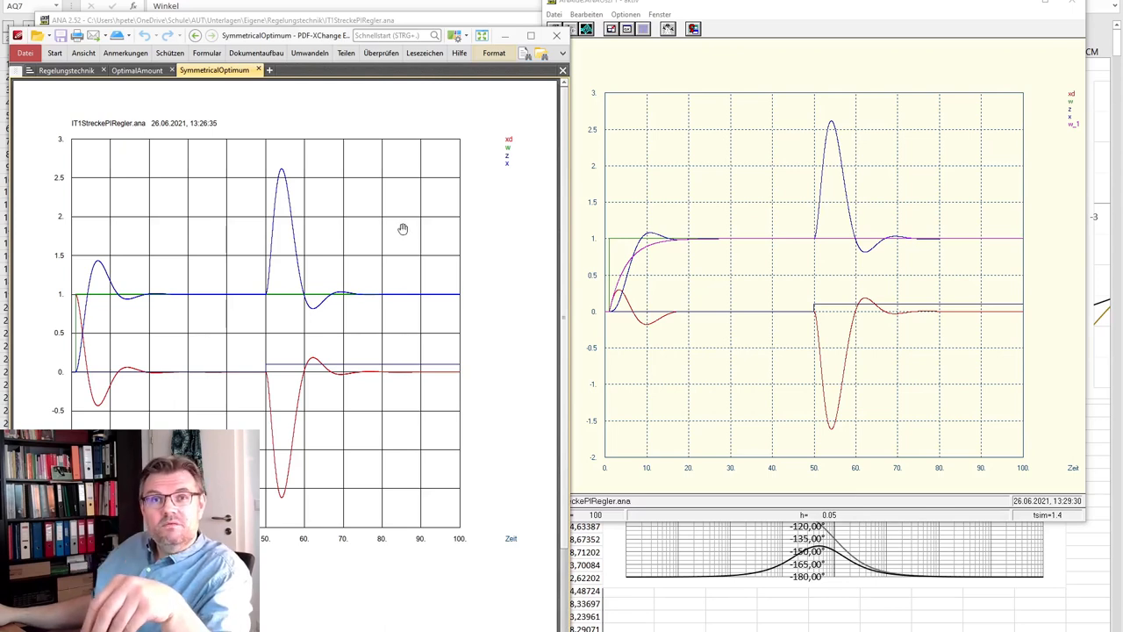
mouse_move(390, 246)
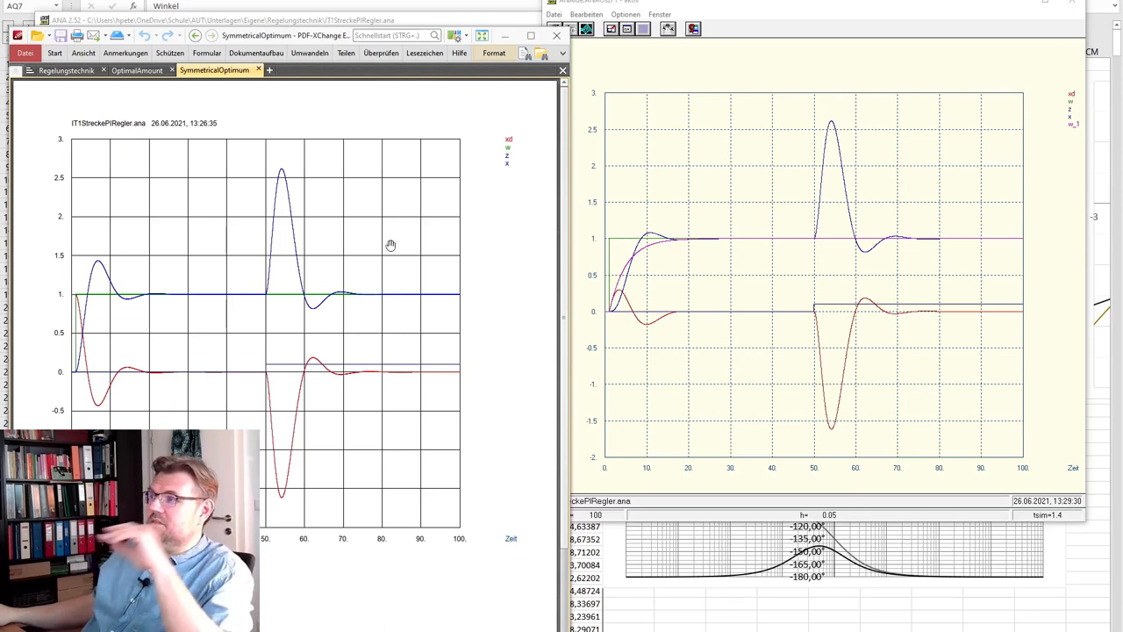
mouse_move(386, 245)
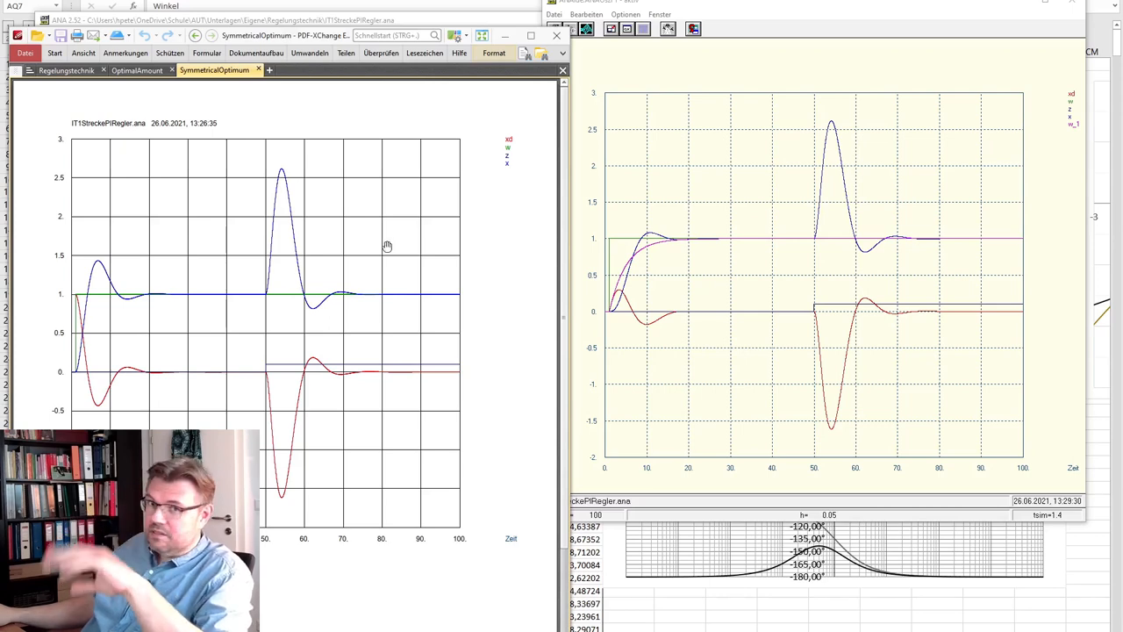
mouse_move(384, 248)
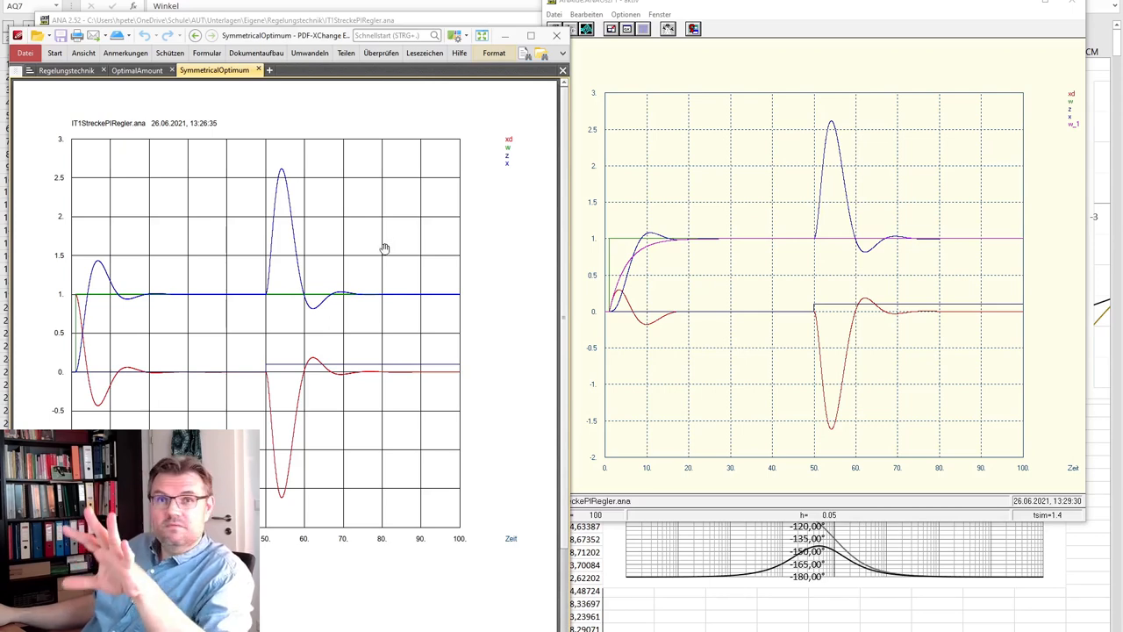
mouse_move(249, 252)
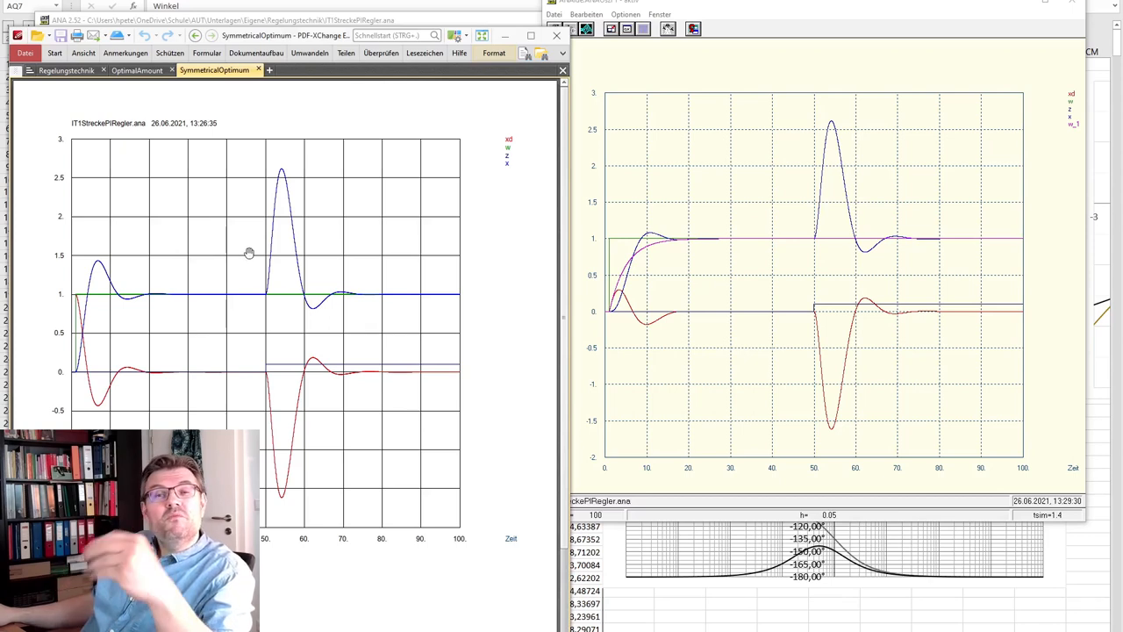
mouse_move(634, 294)
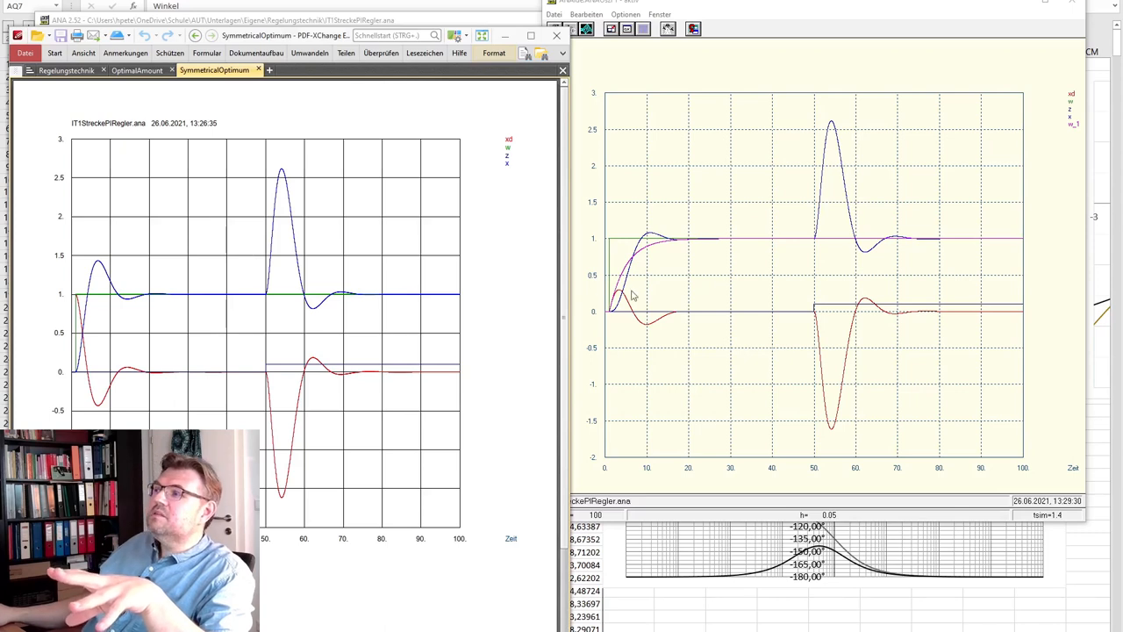
mouse_move(654, 249)
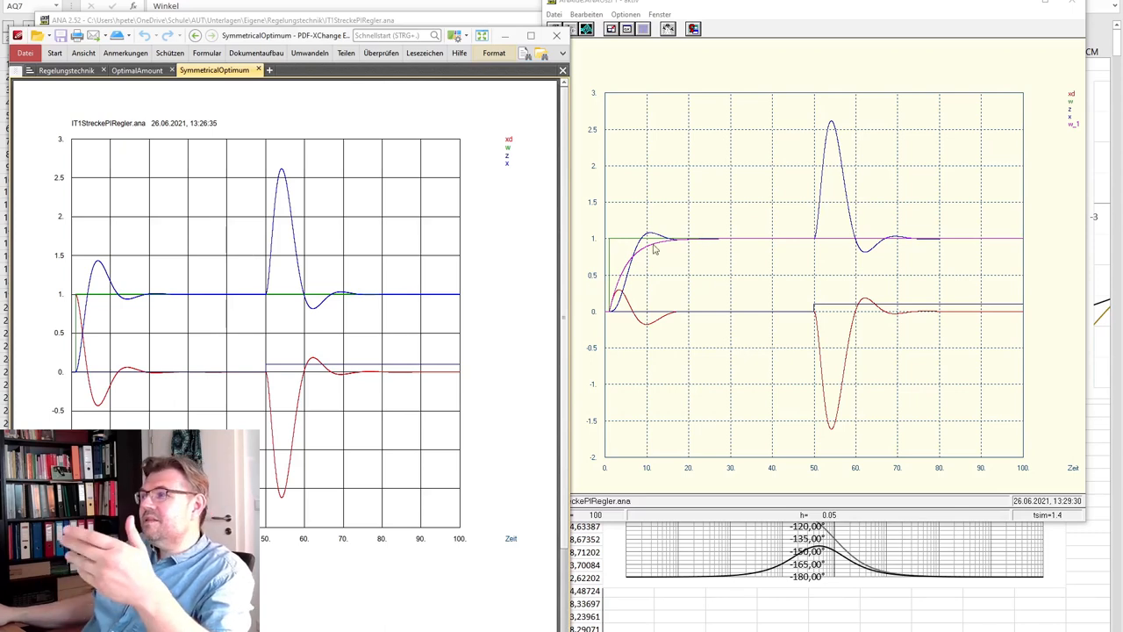